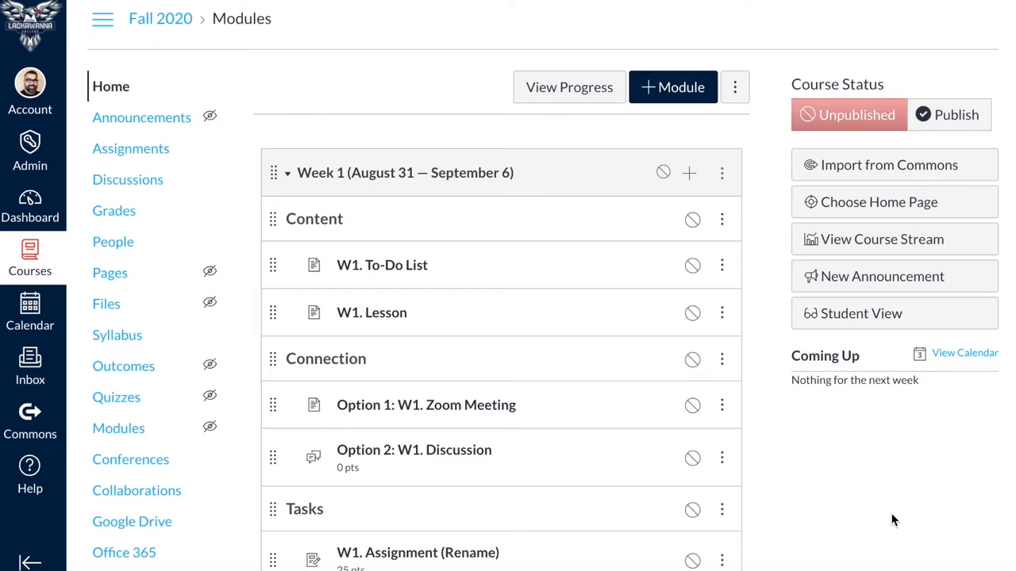
{"action": "mouse_move", "coordinate": [744, 484]}
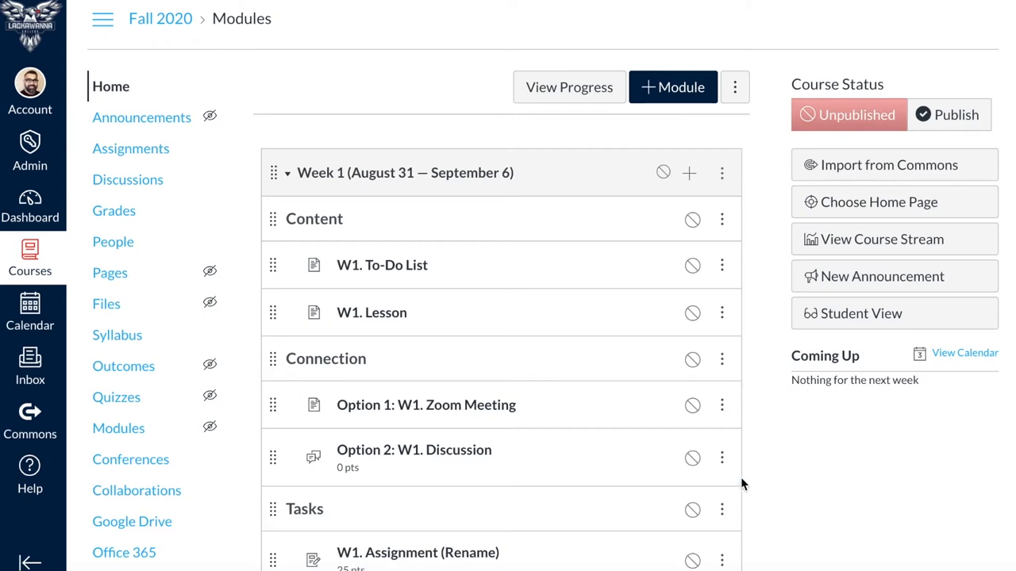
Open the W1. To-Do List page in the editor and scroll through the module
{"action": "scroll", "scroll_direction": "down", "scroll_amount": 3}
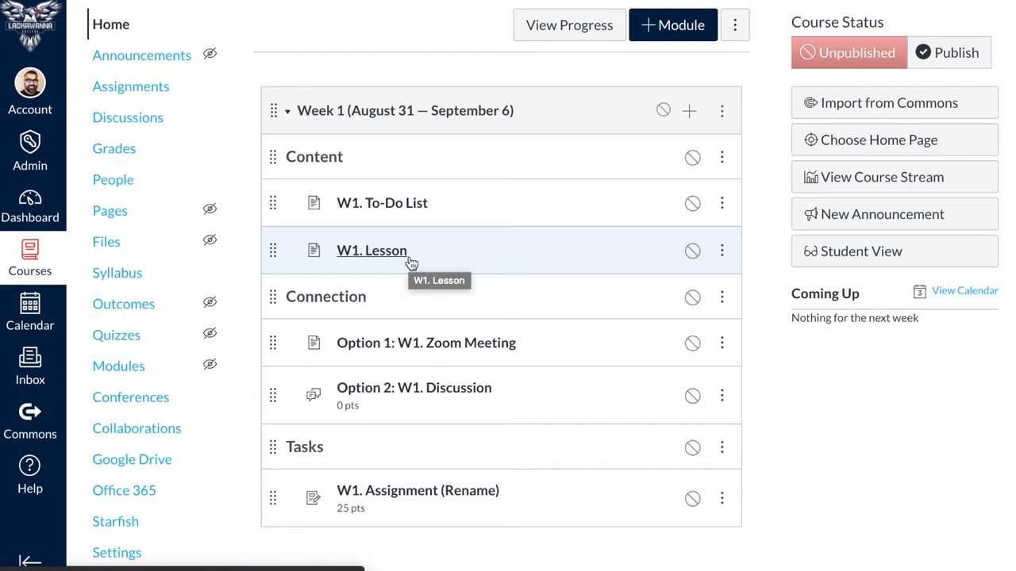
{"action": "mouse_move", "coordinate": [381, 203]}
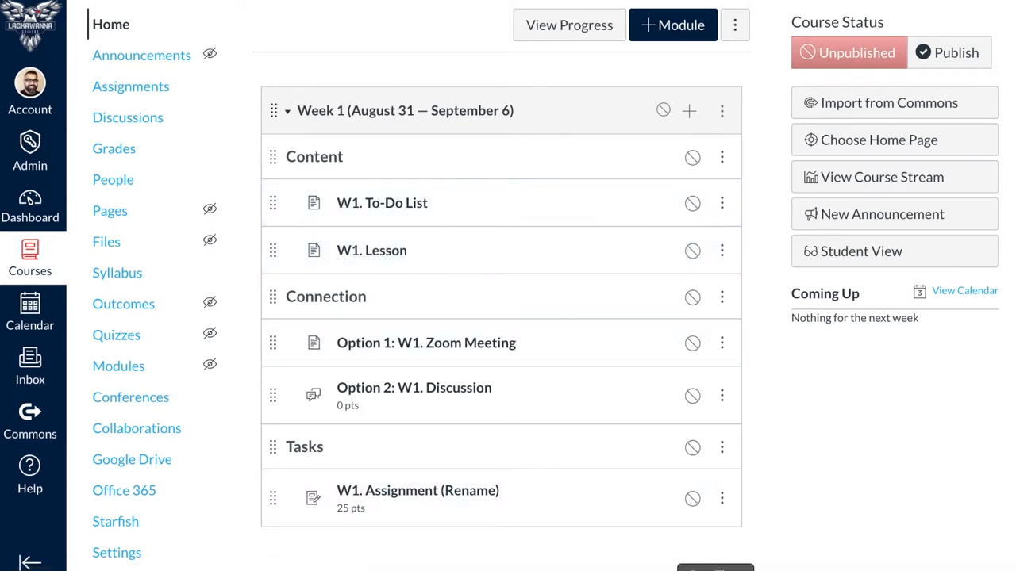
{"action": "scroll", "scroll_direction": "down", "scroll_amount": 3}
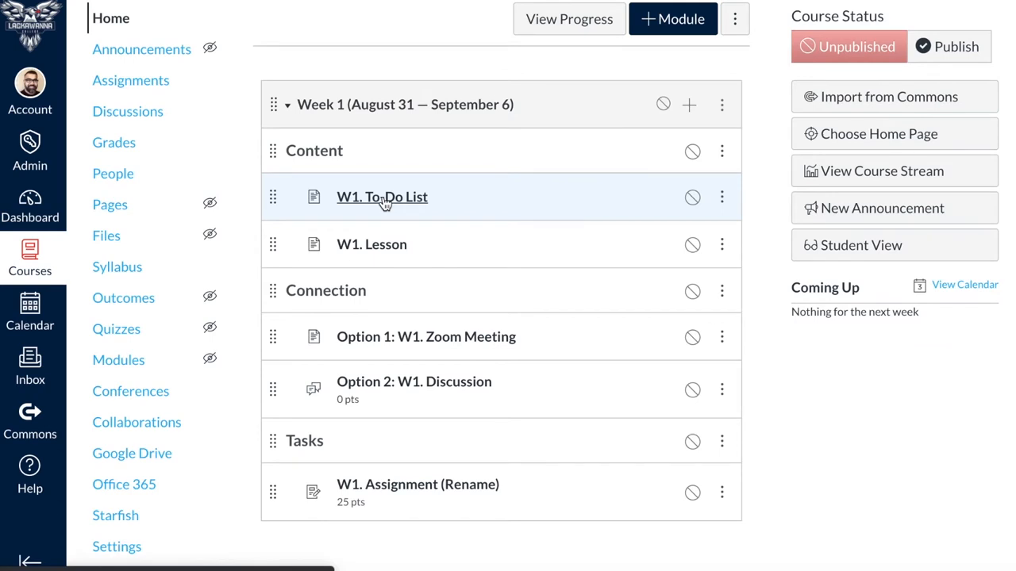
{"action": "left_click", "coordinate": [382, 197]}
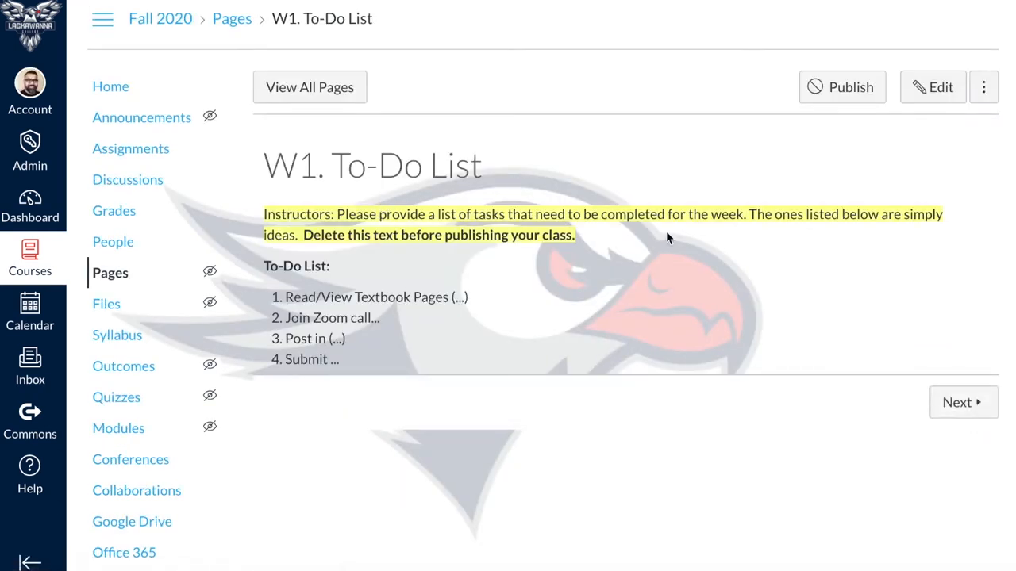
{"action": "mouse_move", "coordinate": [977, 138]}
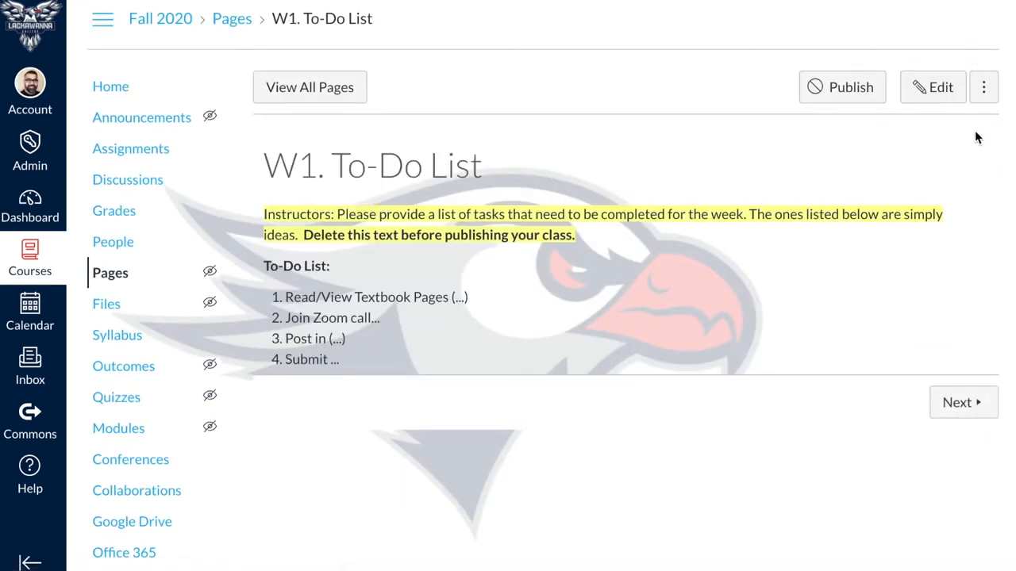
{"action": "mouse_move", "coordinate": [940, 88]}
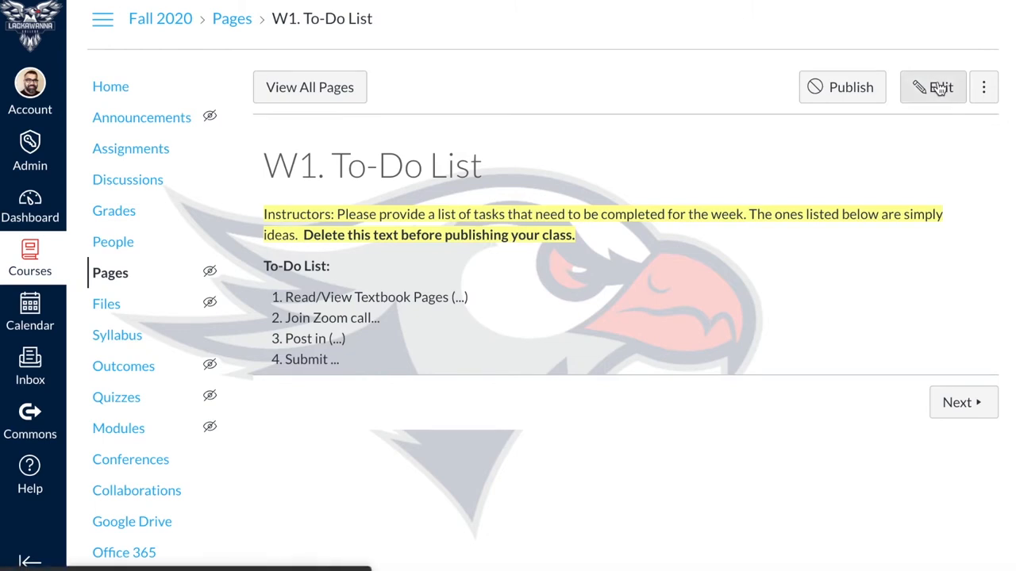
{"action": "left_click", "coordinate": [932, 87]}
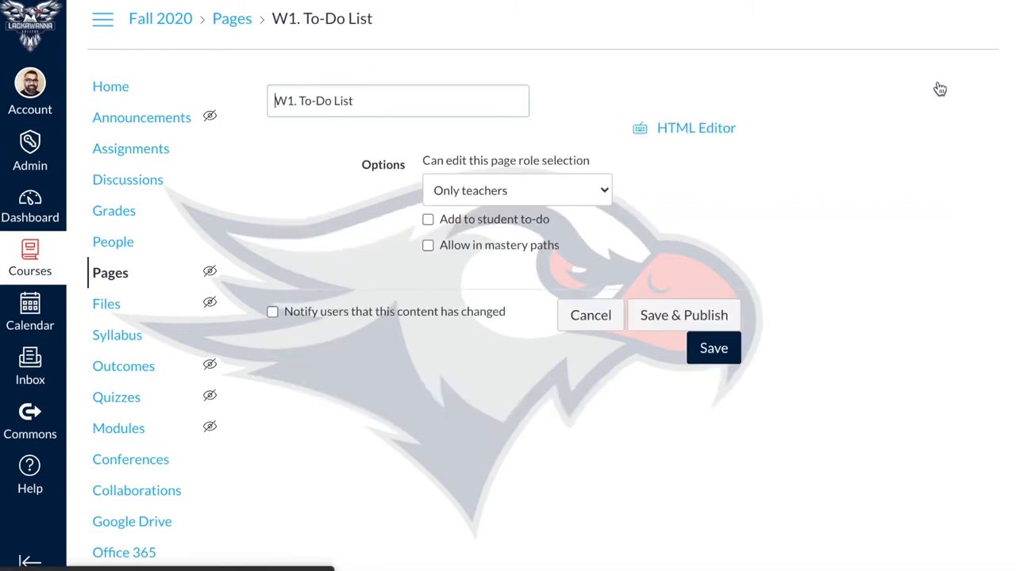
{"action": "scroll", "scroll_direction": "up", "scroll_amount": 3}
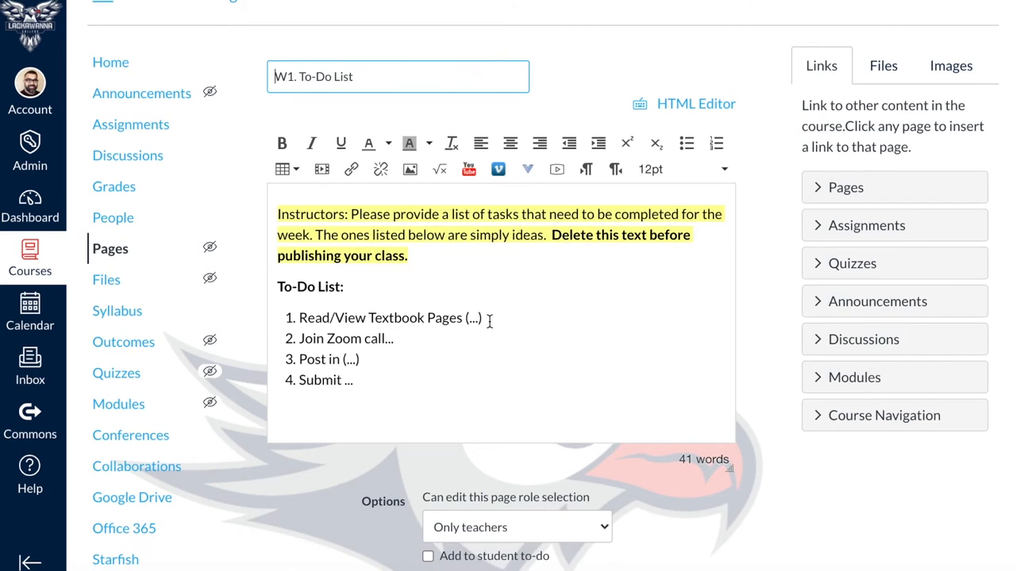
{"action": "mouse_move", "coordinate": [351, 388]}
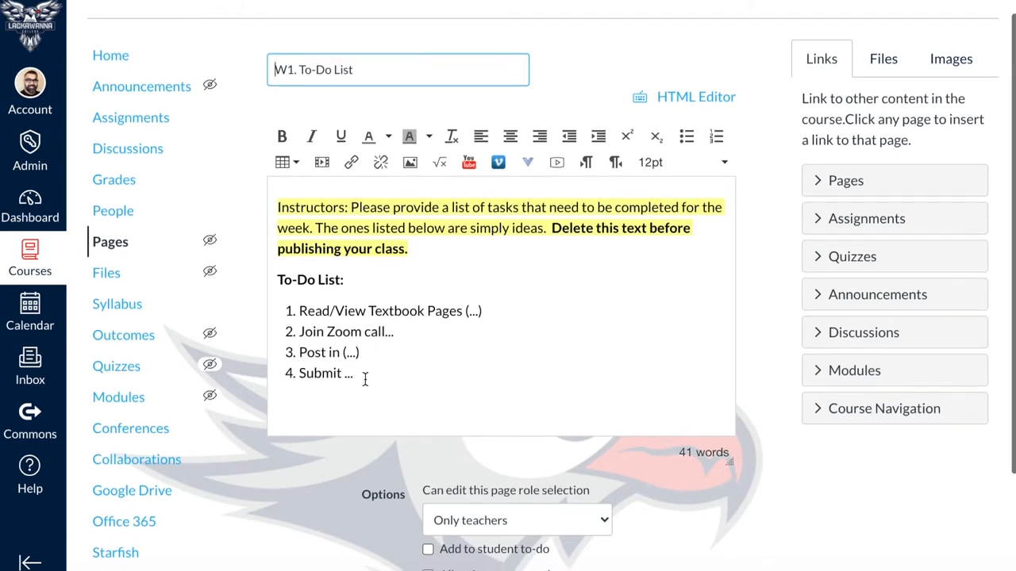
{"action": "scroll", "scroll_direction": "down", "scroll_amount": 3}
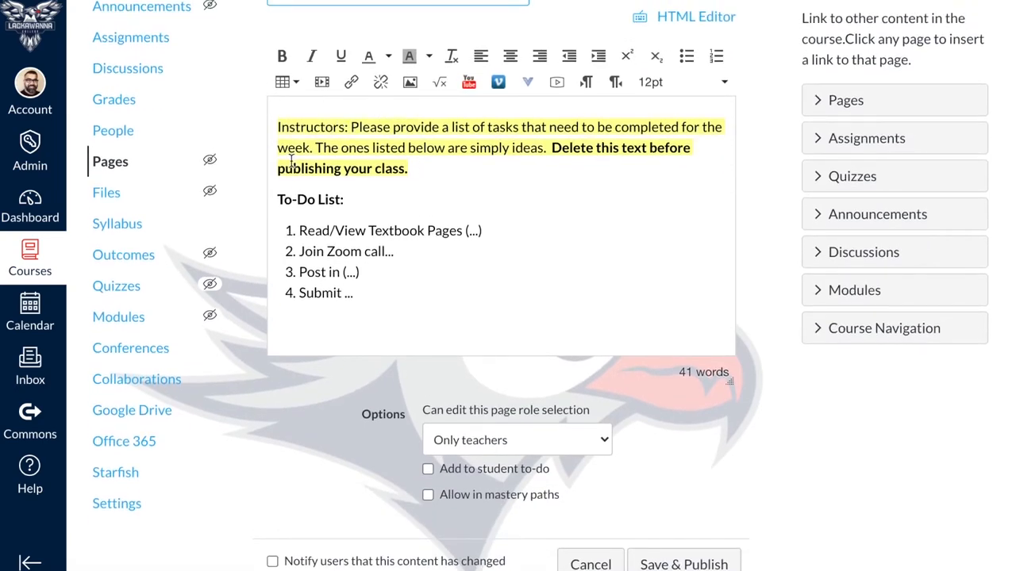
{"action": "scroll", "scroll_direction": "down", "scroll_amount": 3}
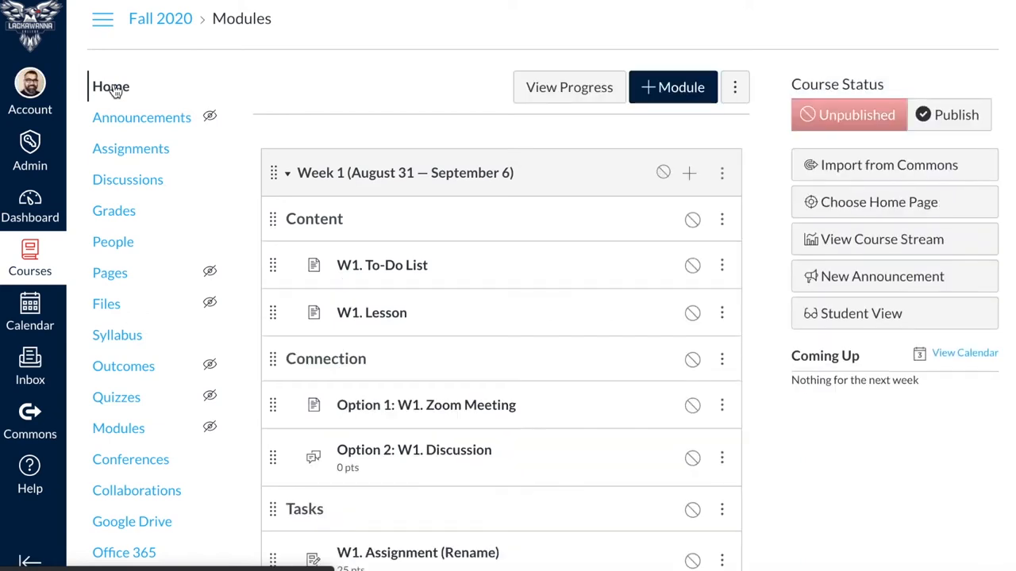
{"action": "mouse_move", "coordinate": [371, 312]}
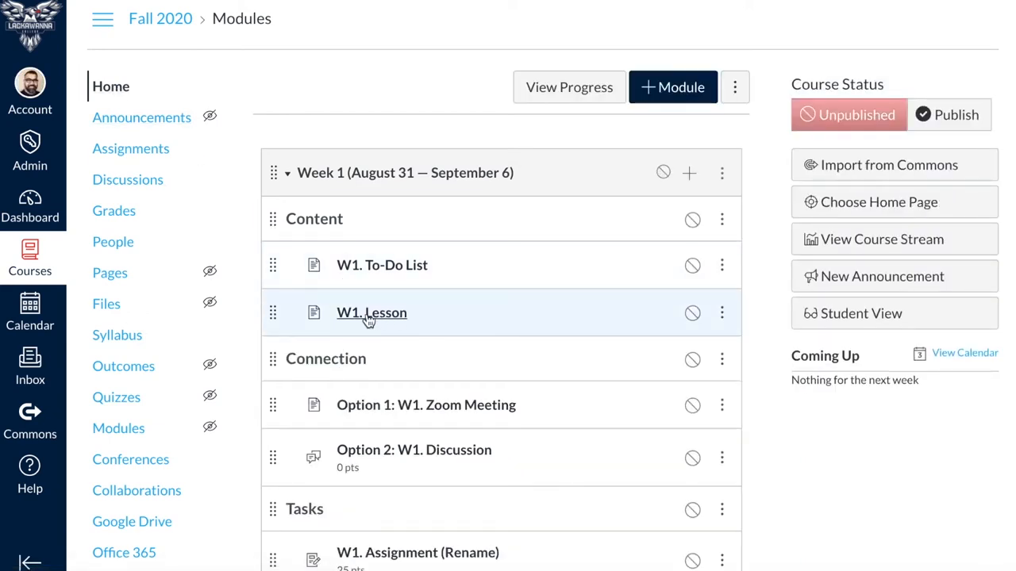
Edit the W1. Lesson page with the cursor after 'View this PowerPoint:'
{"action": "left_click", "coordinate": [371, 312]}
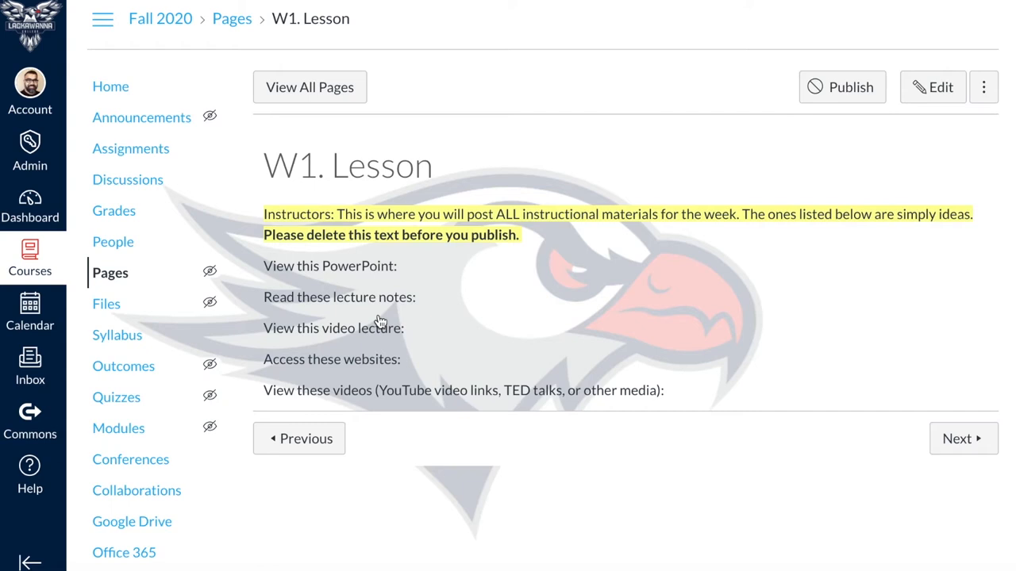
{"action": "mouse_move", "coordinate": [389, 282]}
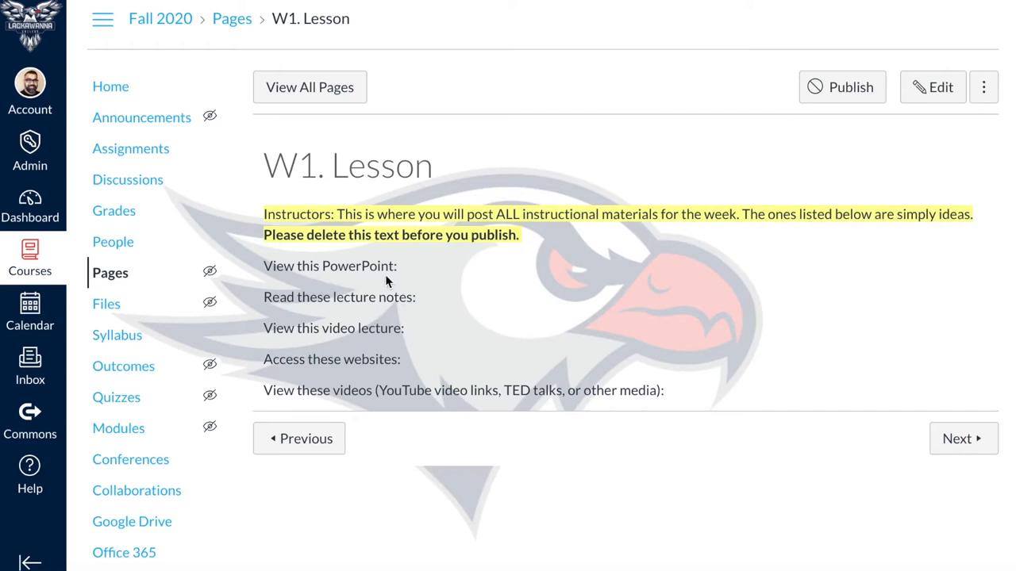
{"action": "mouse_move", "coordinate": [413, 295]}
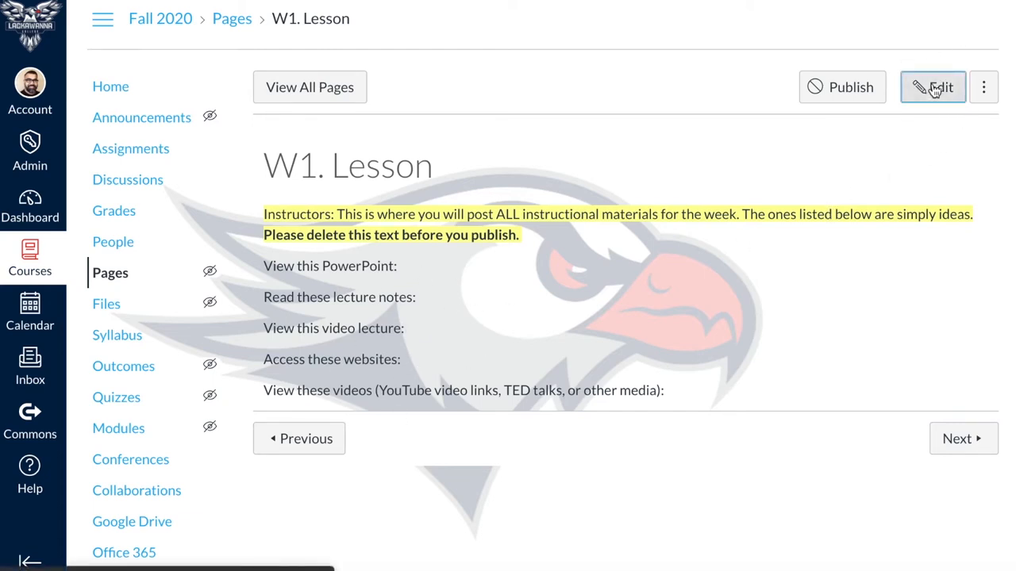
{"action": "left_click", "coordinate": [932, 88]}
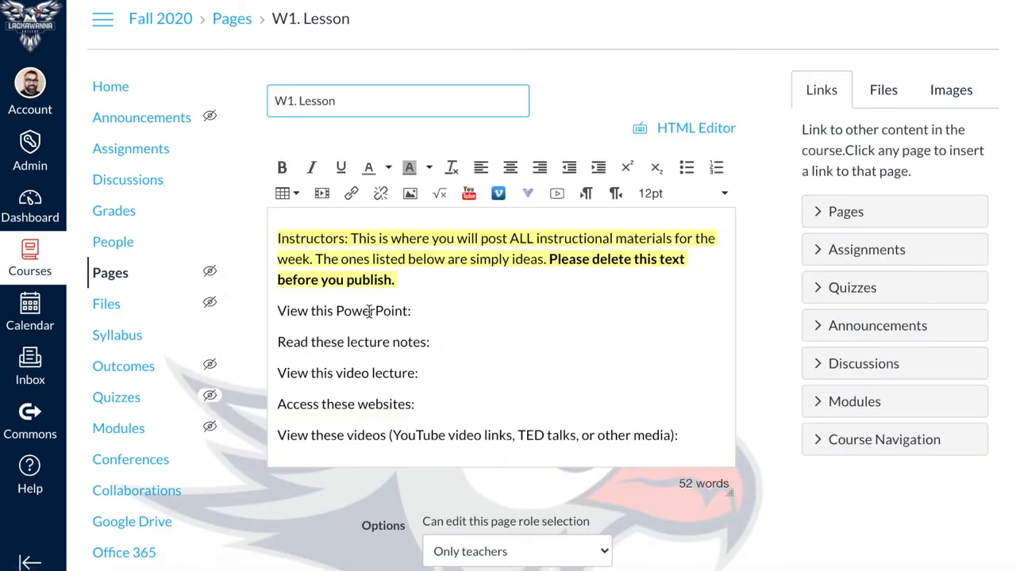
{"action": "left_click", "coordinate": [412, 310]}
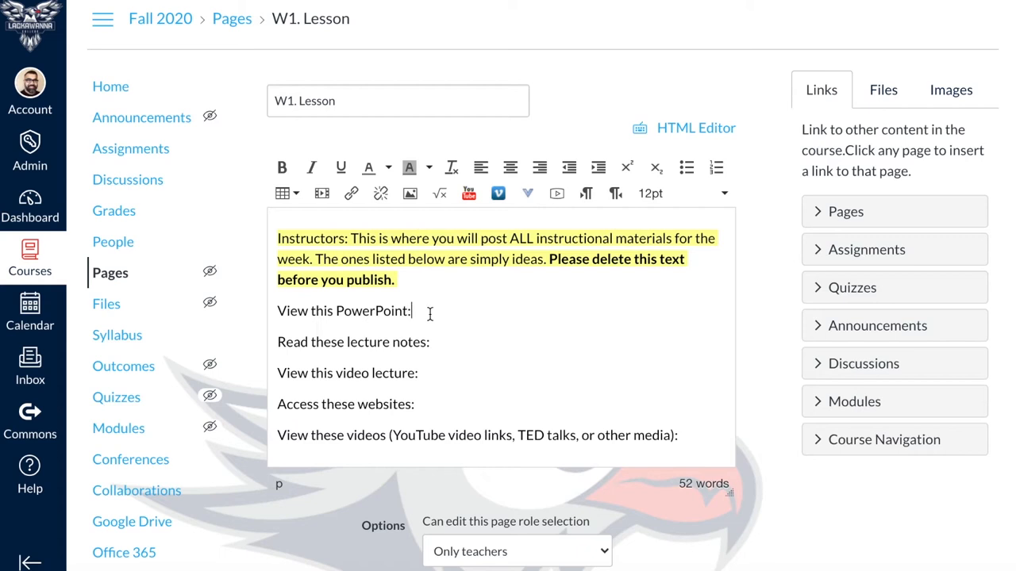
{"action": "mouse_move", "coordinate": [882, 88]}
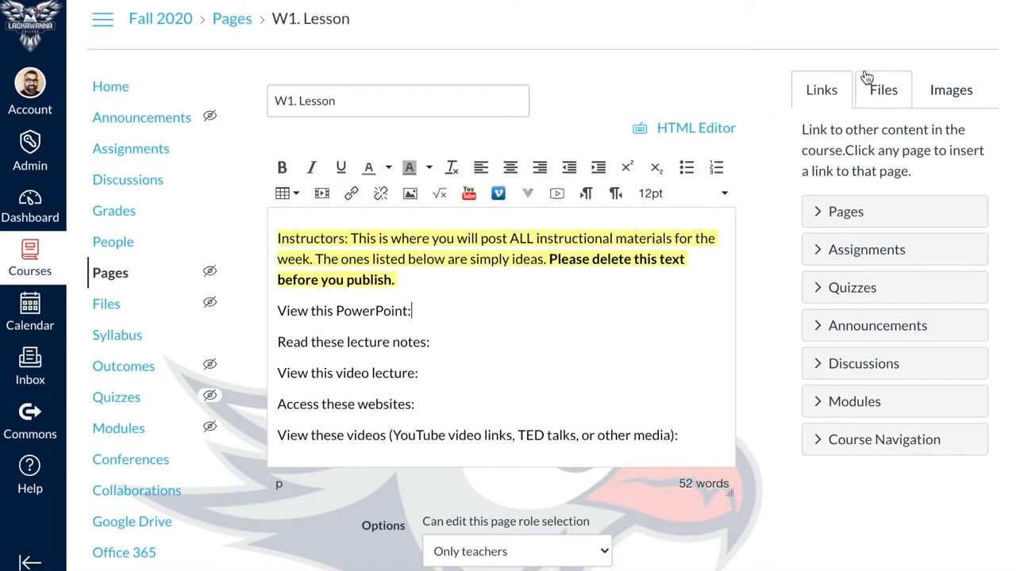
{"action": "mouse_move", "coordinate": [879, 97]}
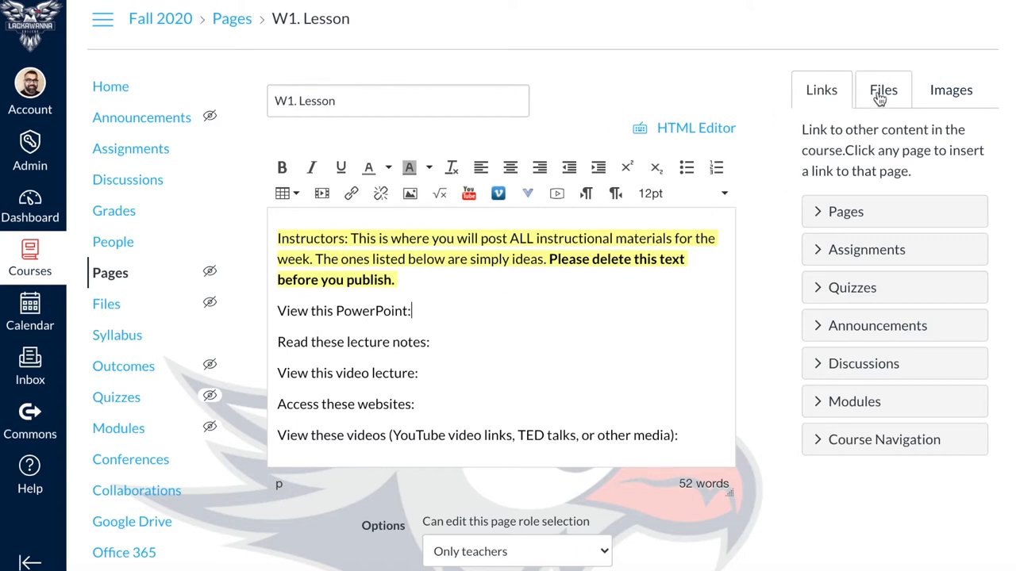
{"action": "left_click", "coordinate": [883, 90]}
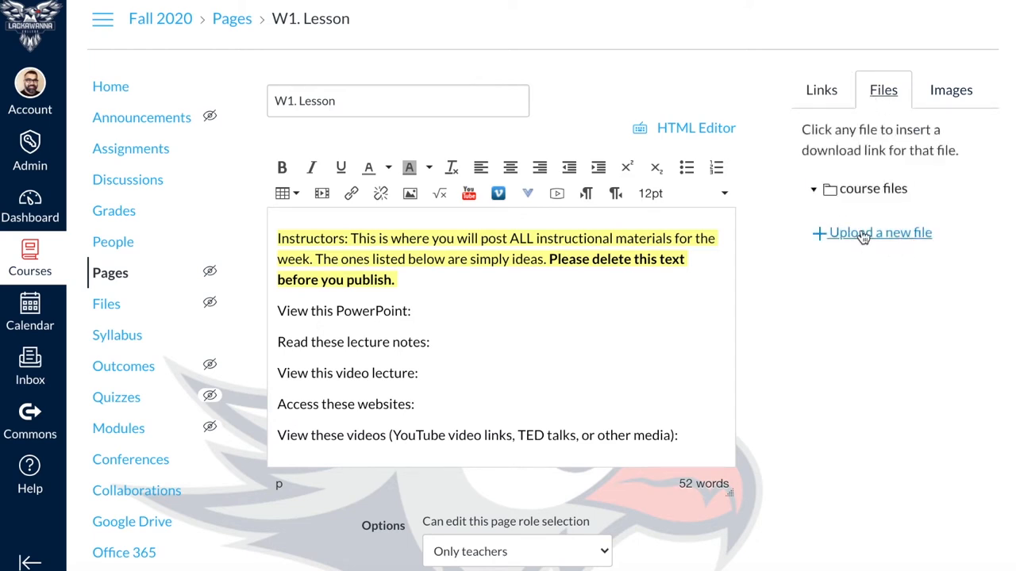
{"action": "left_click", "coordinate": [877, 233]}
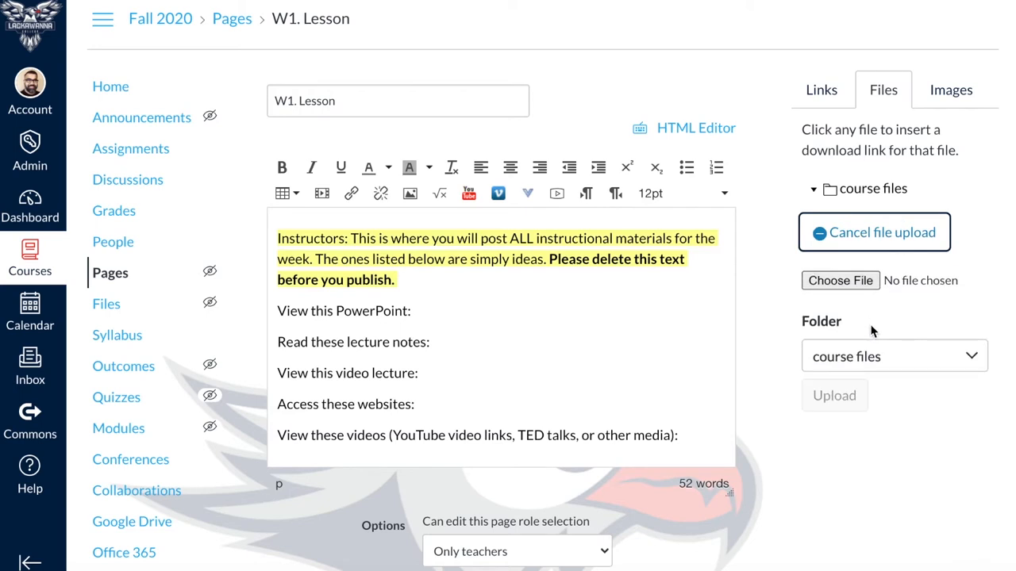
{"action": "mouse_move", "coordinate": [889, 308]}
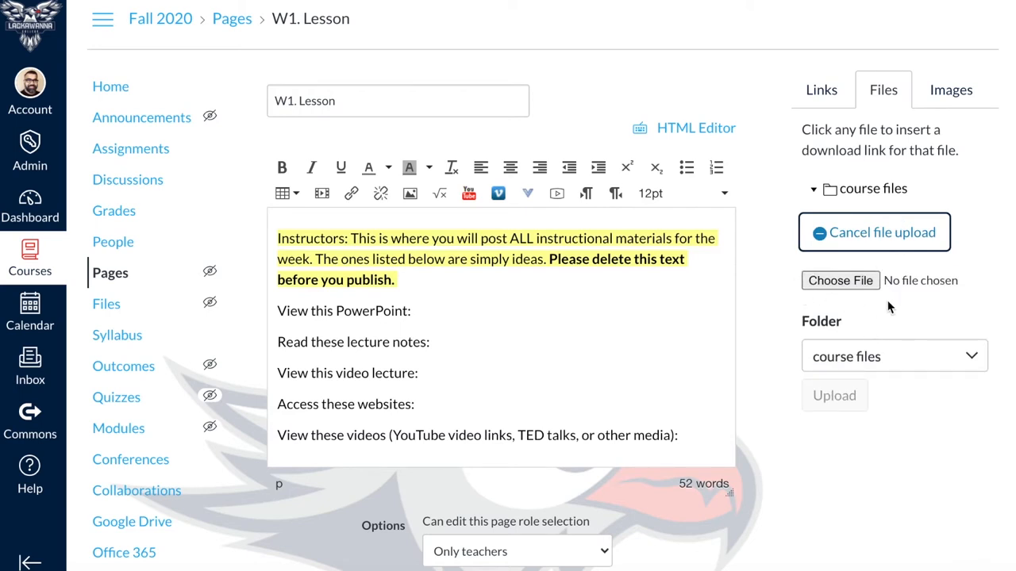
{"action": "mouse_move", "coordinate": [888, 306]}
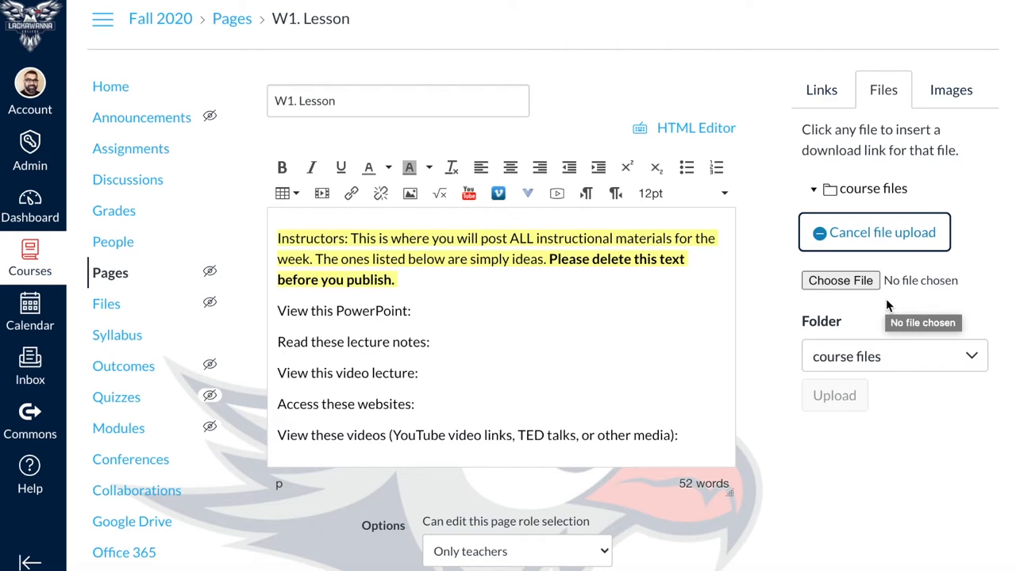
{"action": "mouse_move", "coordinate": [775, 385]}
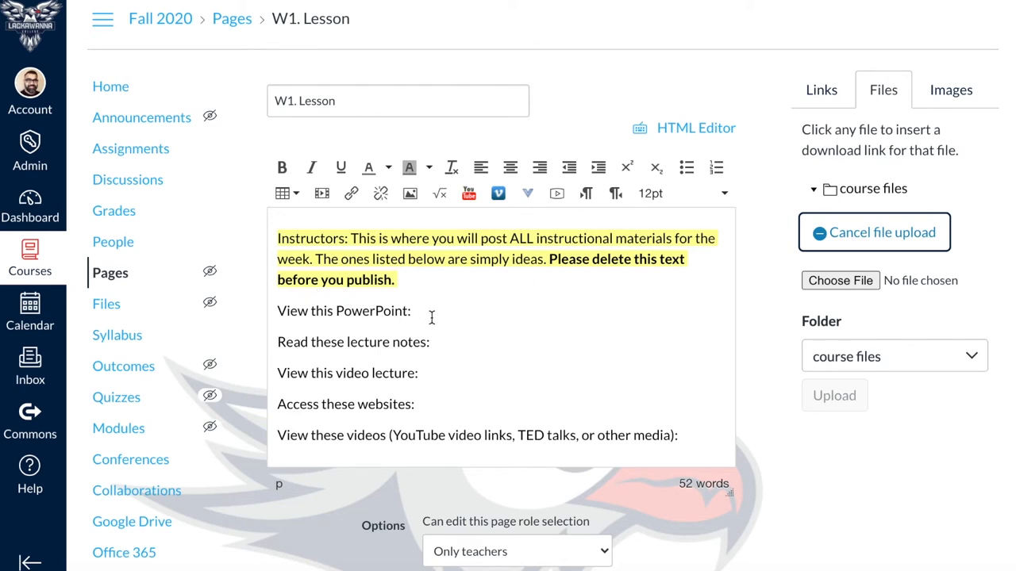
{"action": "mouse_move", "coordinate": [582, 341]}
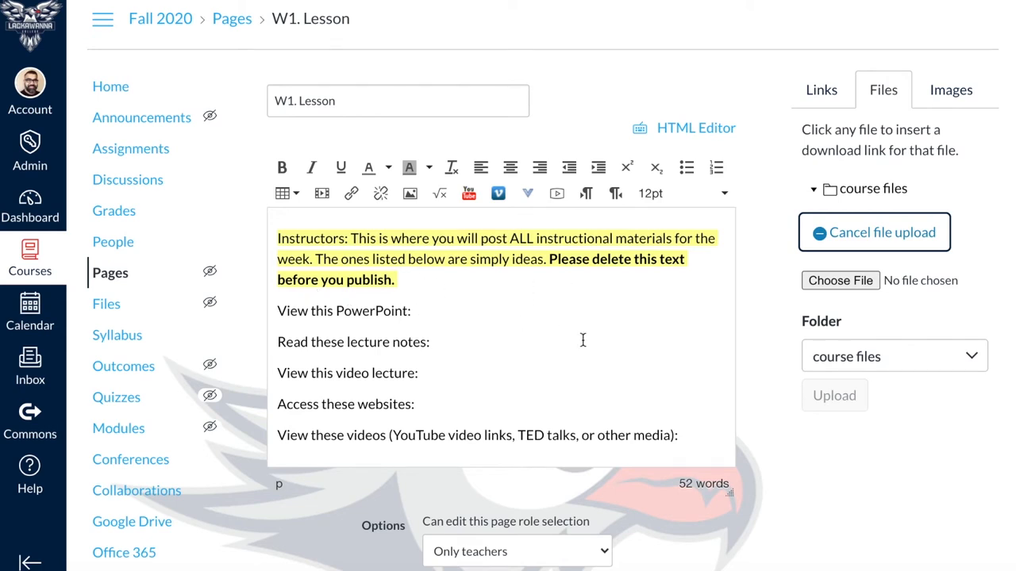
{"action": "mouse_move", "coordinate": [461, 351]}
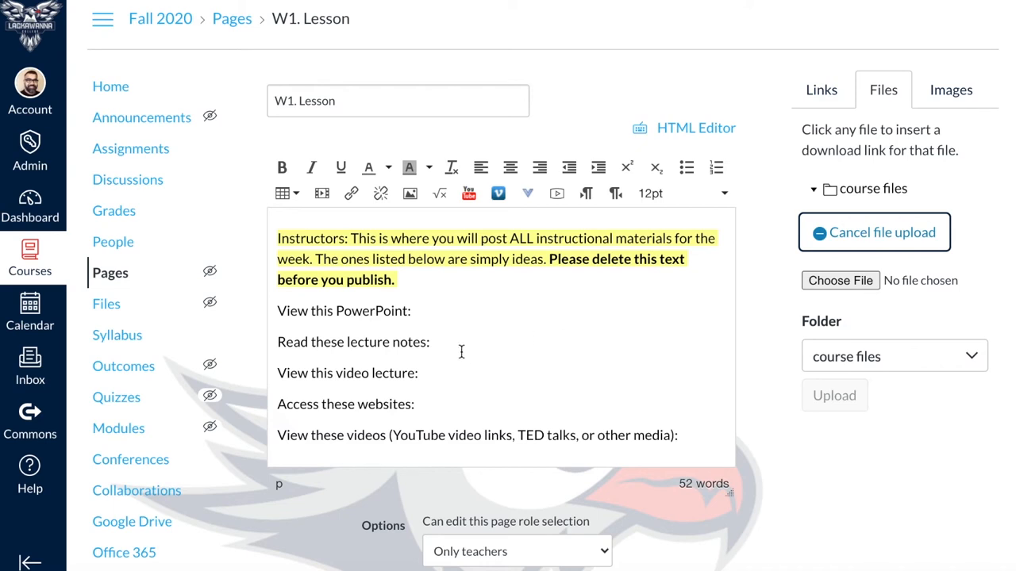
{"action": "mouse_move", "coordinate": [467, 359]}
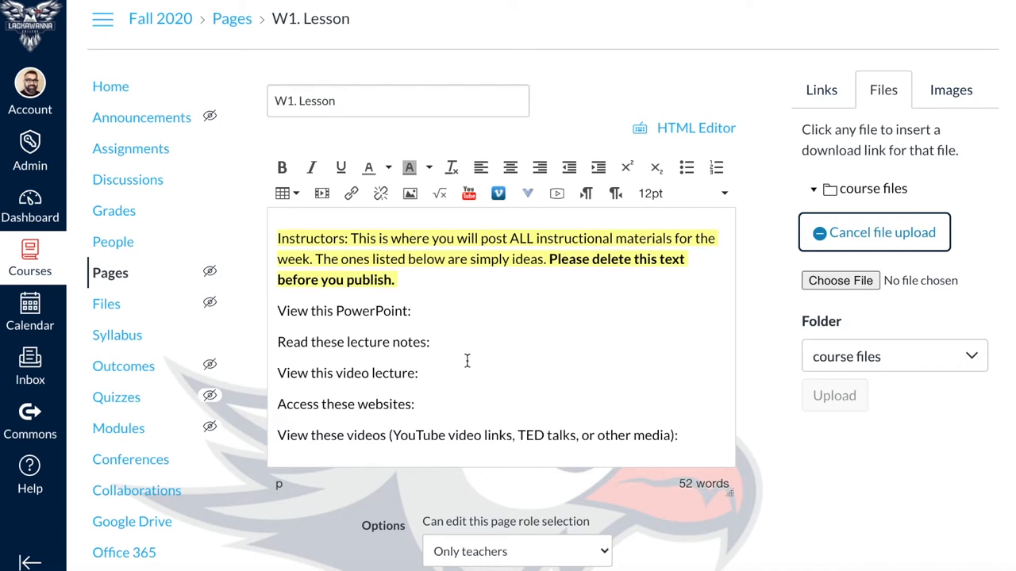
{"action": "scroll", "scroll_direction": "down", "scroll_amount": 3}
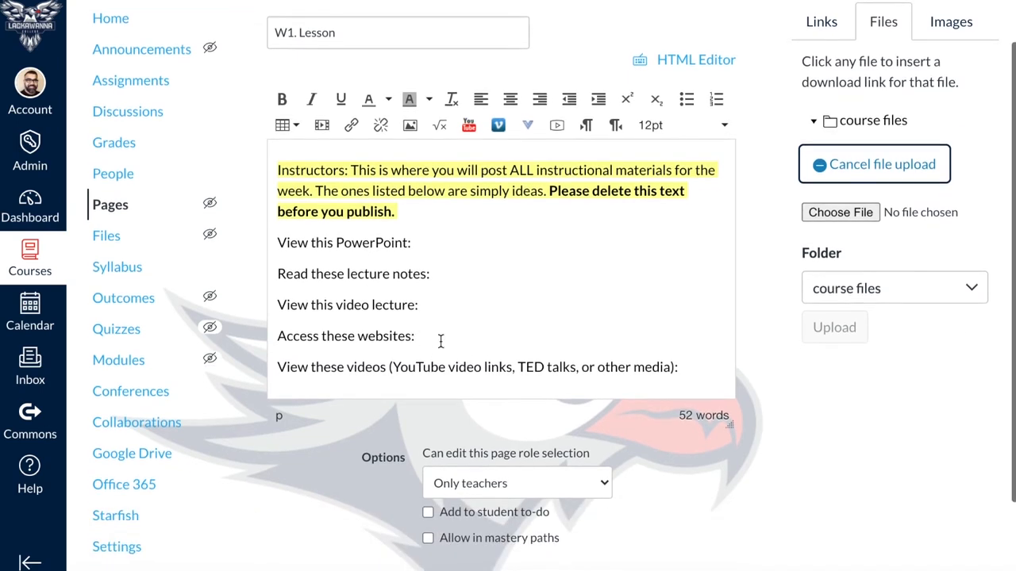
{"action": "mouse_move", "coordinate": [443, 341]}
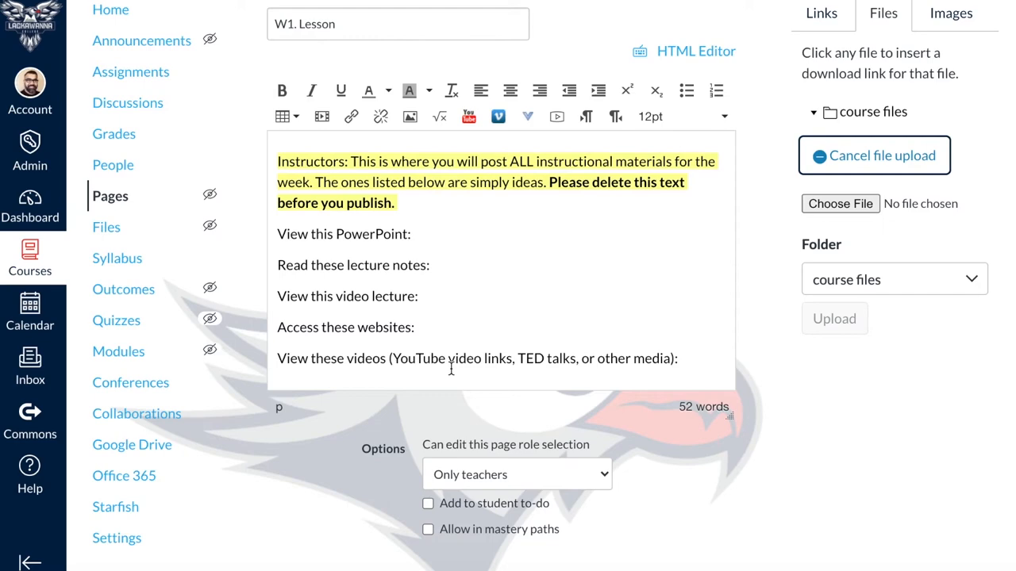
{"action": "scroll", "scroll_direction": "down", "scroll_amount": 3}
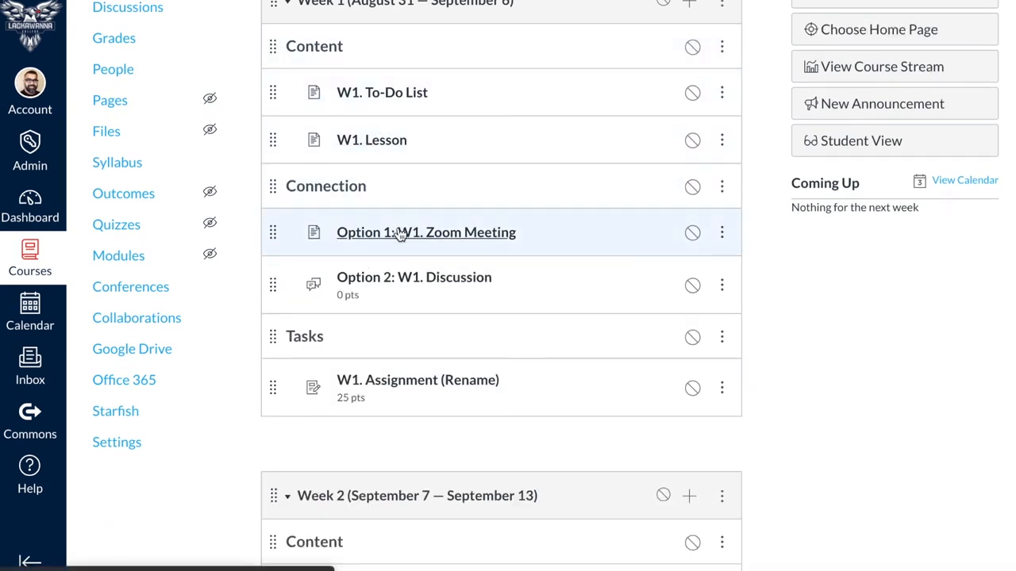
{"action": "mouse_move", "coordinate": [389, 232]}
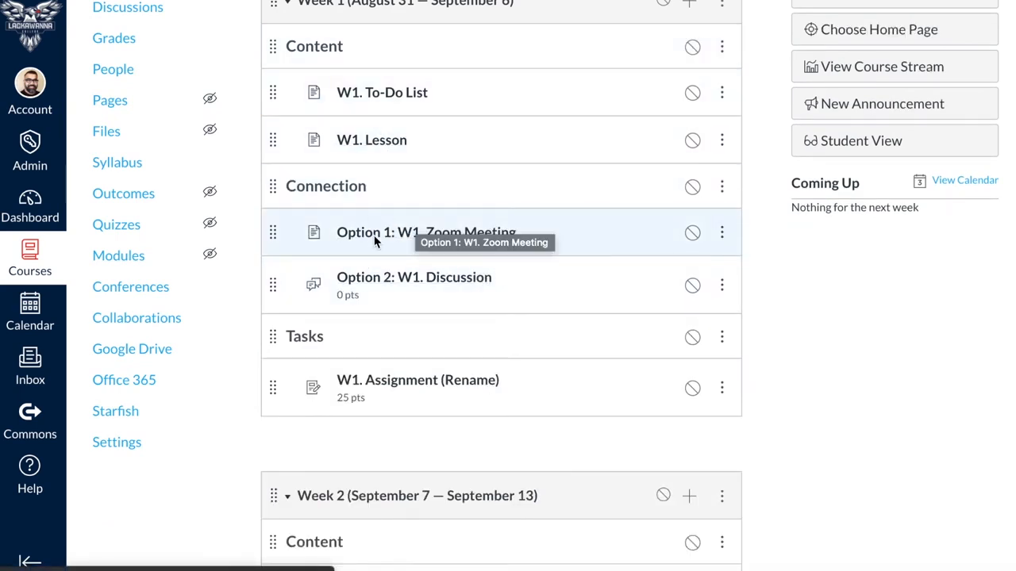
{"action": "mouse_move", "coordinate": [499, 309]}
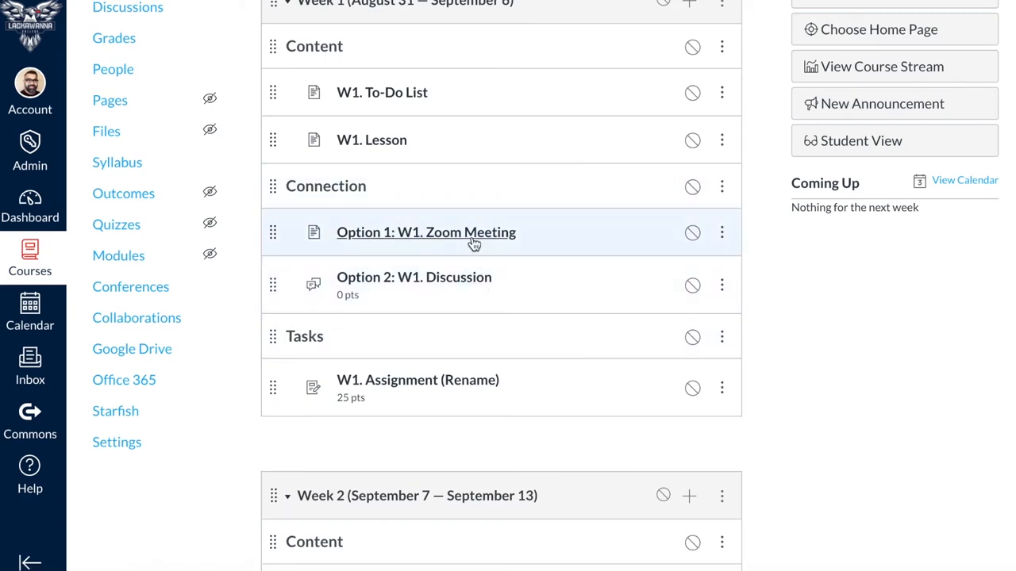
{"action": "mouse_move", "coordinate": [551, 327]}
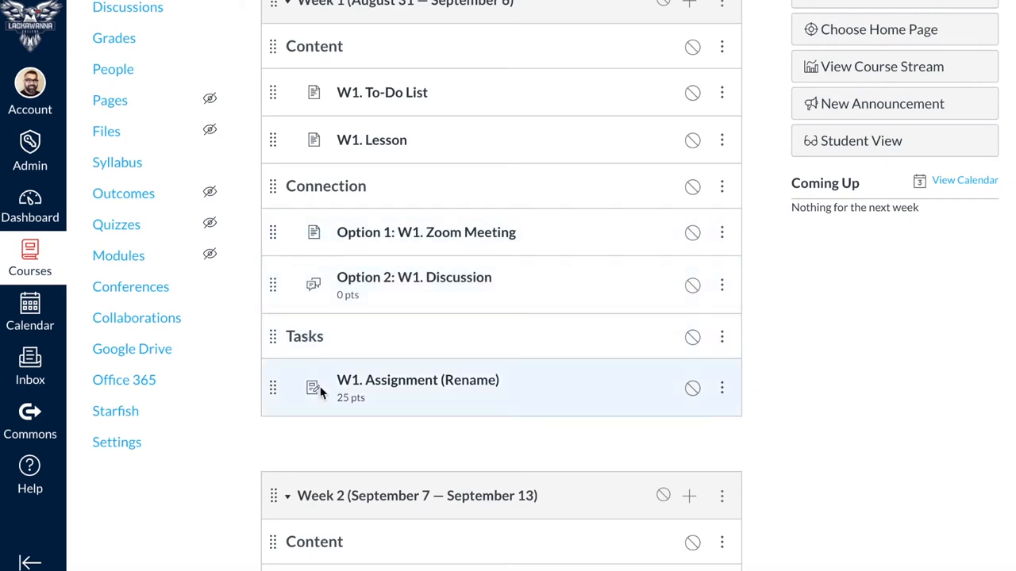
{"action": "mouse_move", "coordinate": [331, 399]}
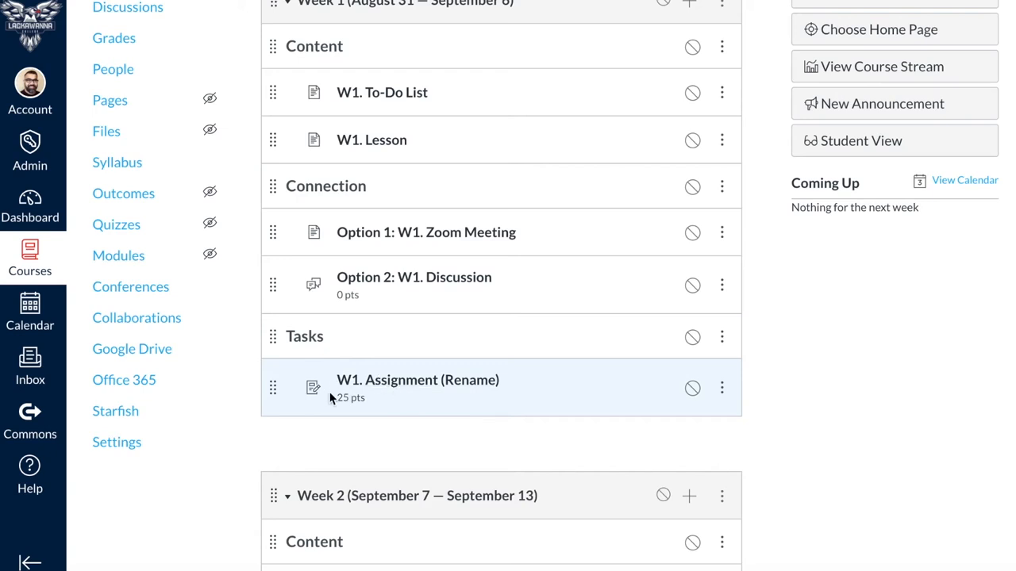
{"action": "mouse_move", "coordinate": [512, 400]}
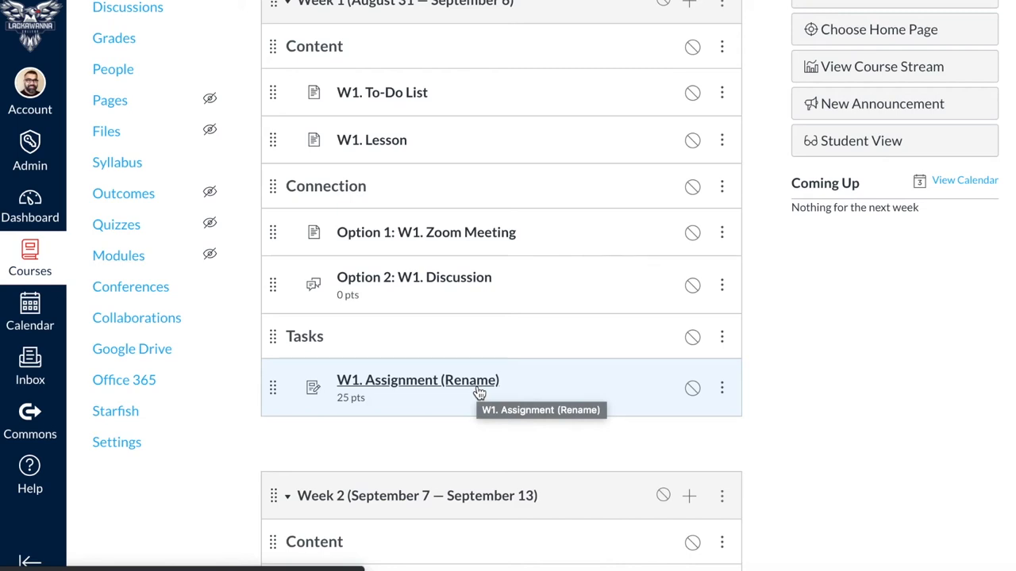
{"action": "mouse_move", "coordinate": [426, 385]}
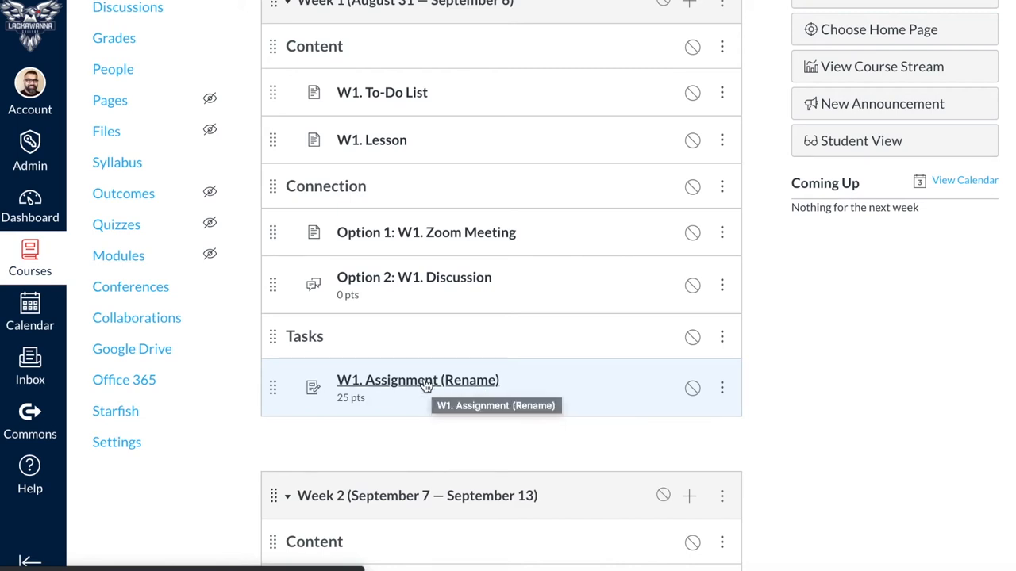
{"action": "mouse_move", "coordinate": [418, 380]}
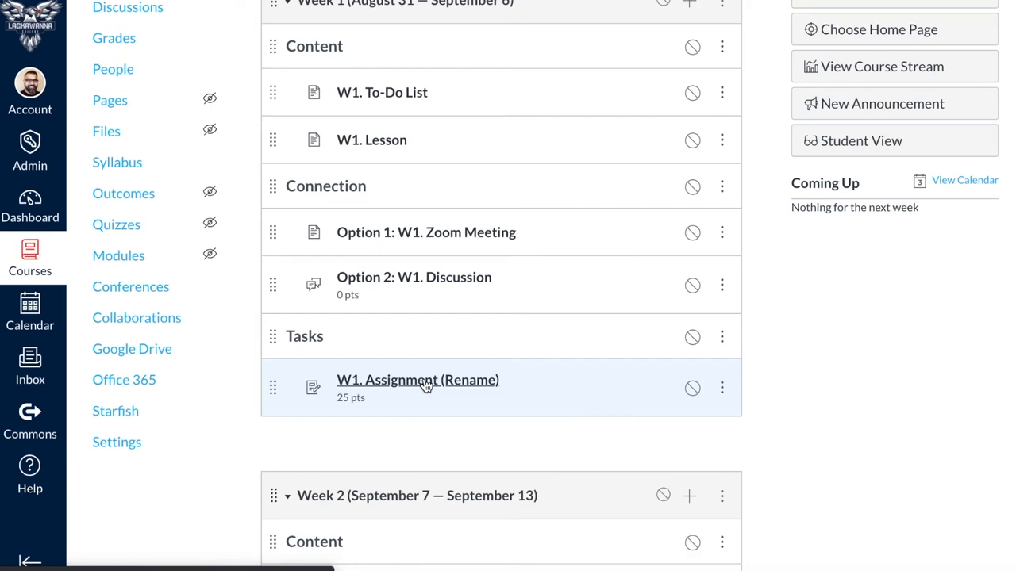
Open W1. Assignment (Rename) from the Tasks section of Week 1
{"action": "left_click", "coordinate": [417, 380]}
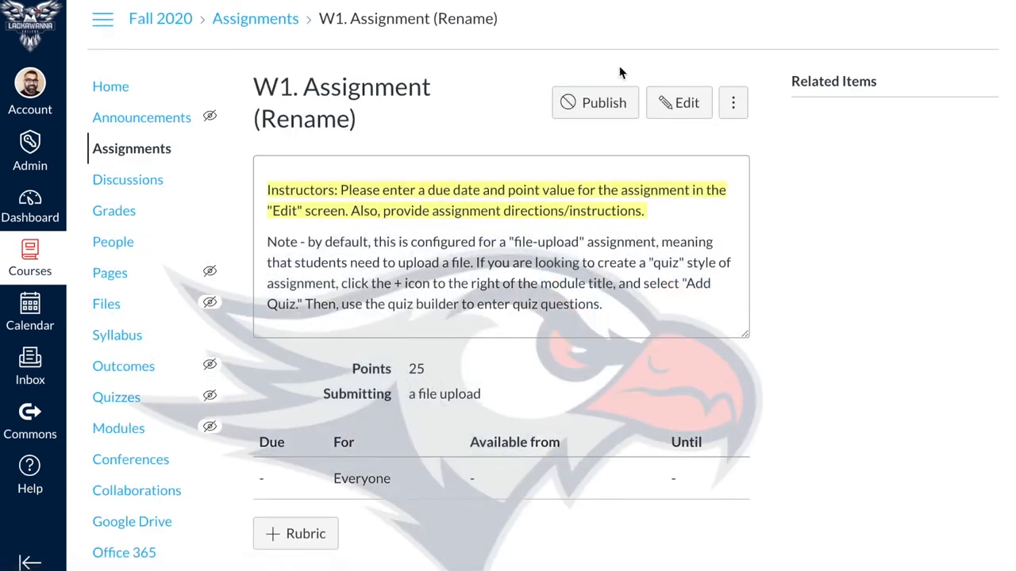
{"action": "mouse_move", "coordinate": [716, 131]}
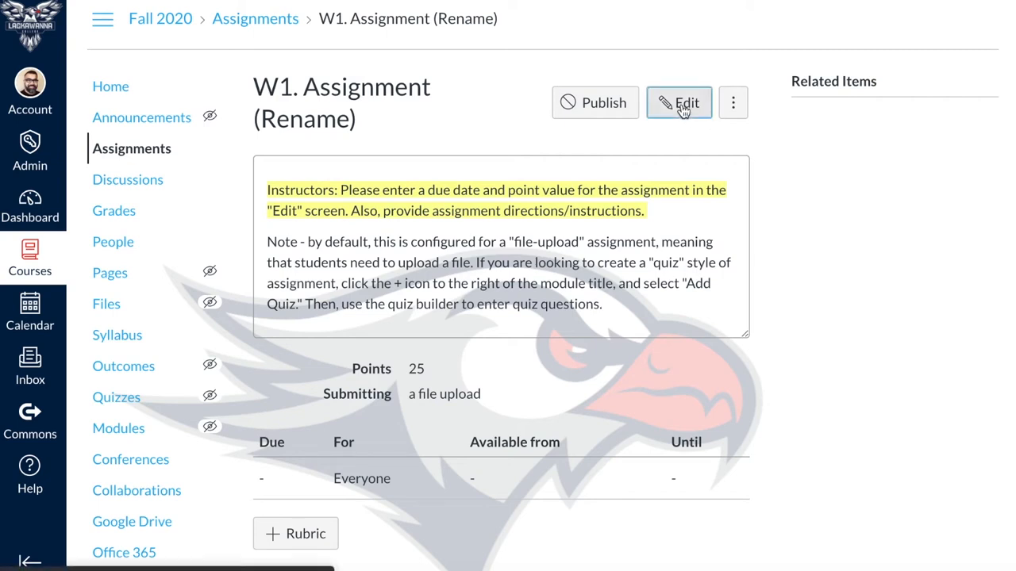
Edit W1. Assignment (Rename) and review its points, submission type and plagiarism choices
{"action": "left_click", "coordinate": [678, 102]}
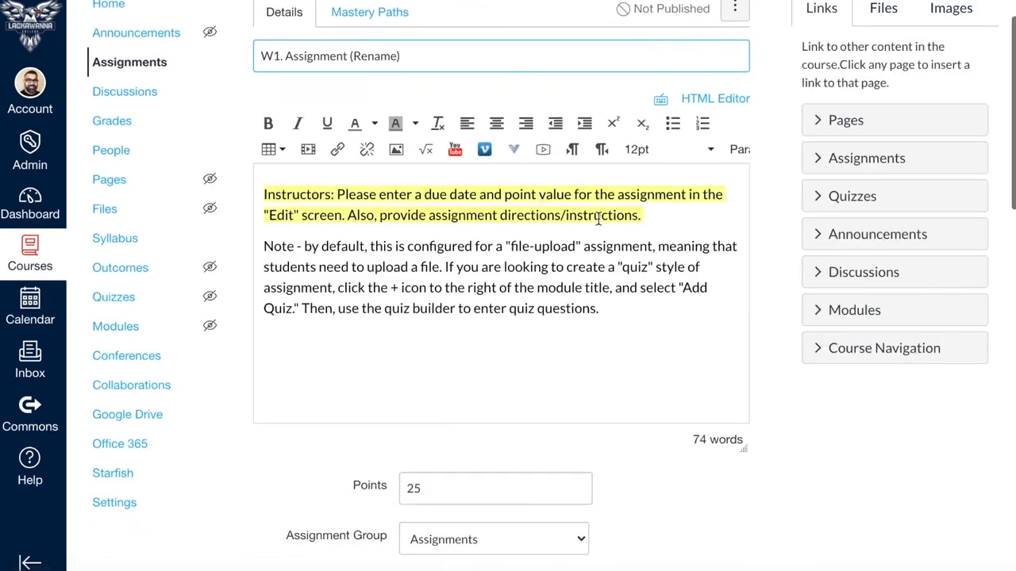
{"action": "mouse_move", "coordinate": [588, 384]}
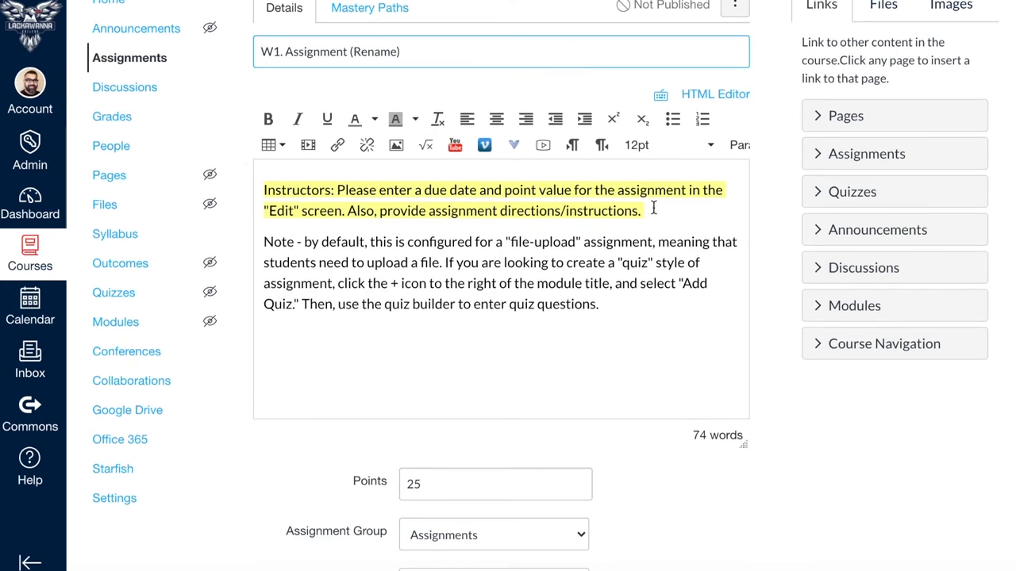
{"action": "scroll", "scroll_direction": "down", "scroll_amount": 3}
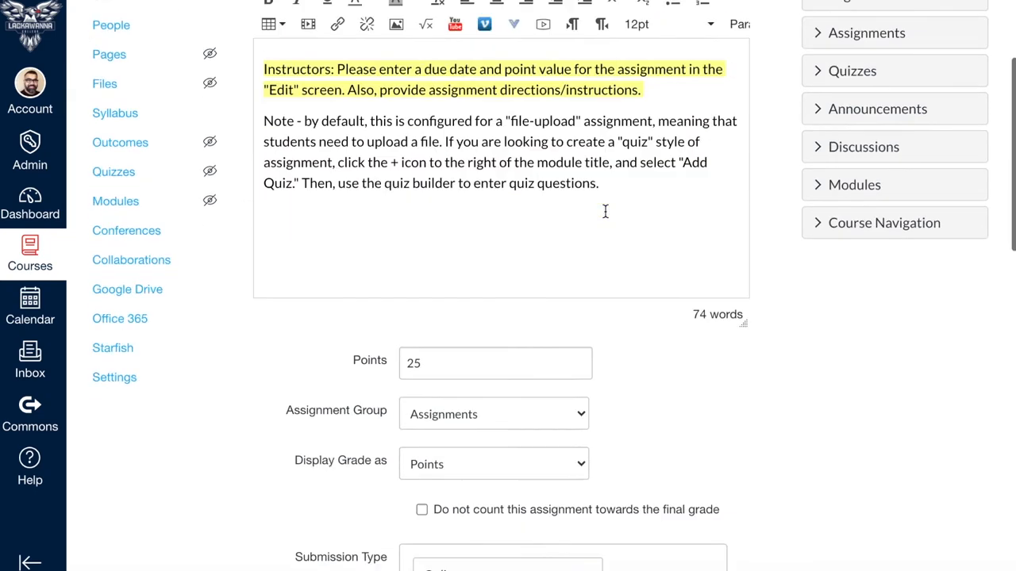
{"action": "scroll", "scroll_direction": "down", "scroll_amount": 3}
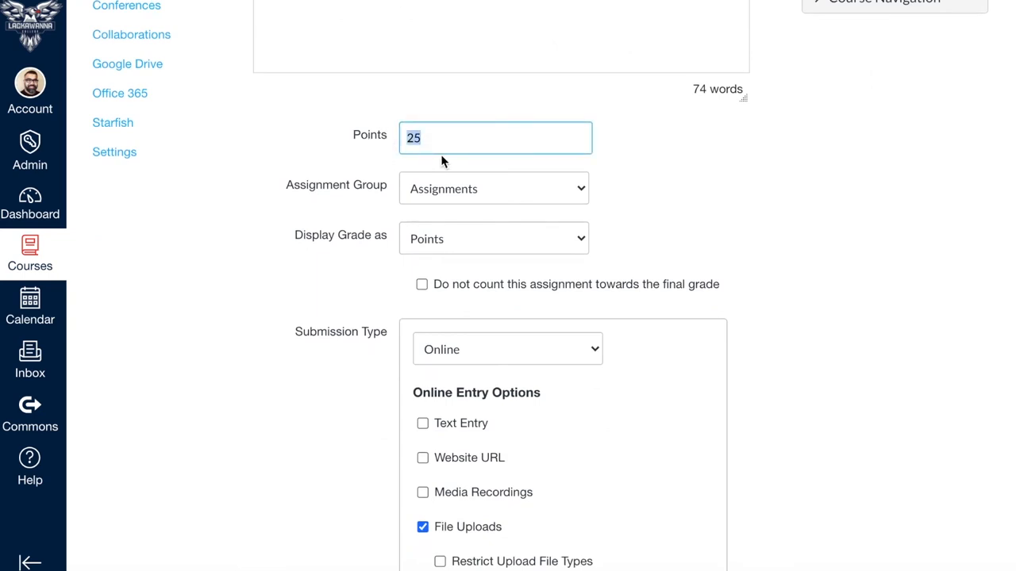
{"action": "mouse_move", "coordinate": [354, 201]}
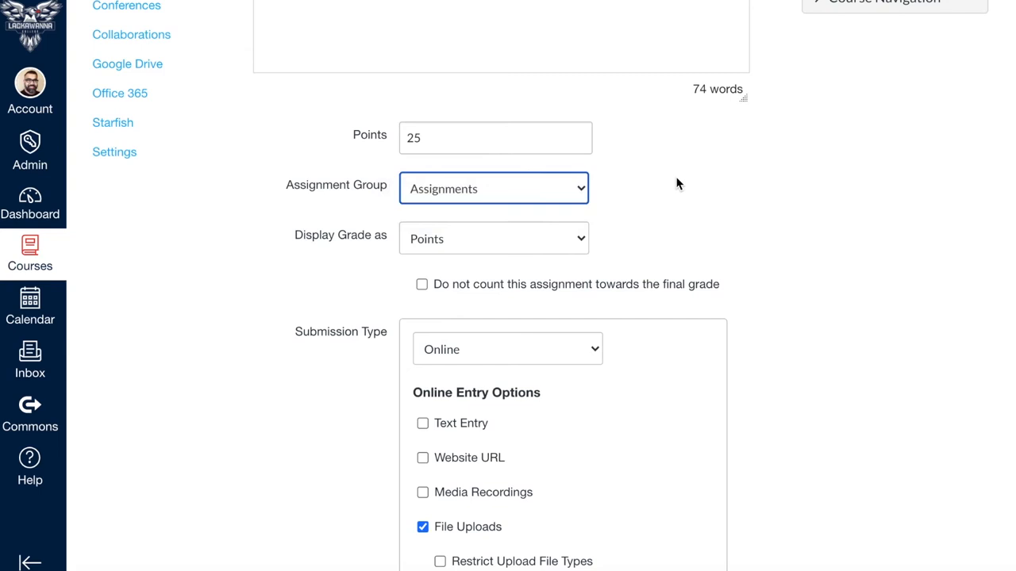
{"action": "scroll", "scroll_direction": "down", "scroll_amount": 3}
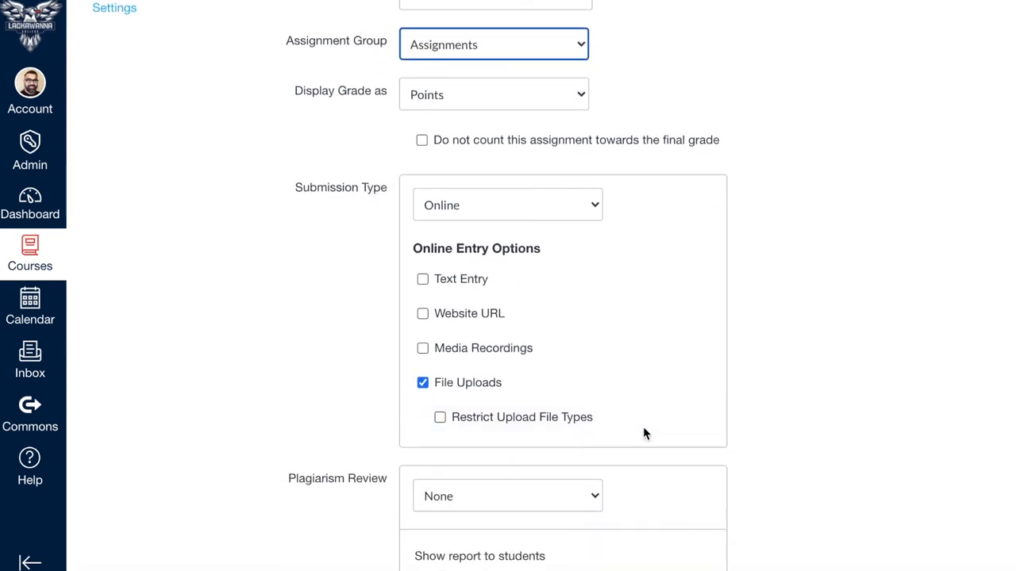
{"action": "mouse_move", "coordinate": [595, 461]}
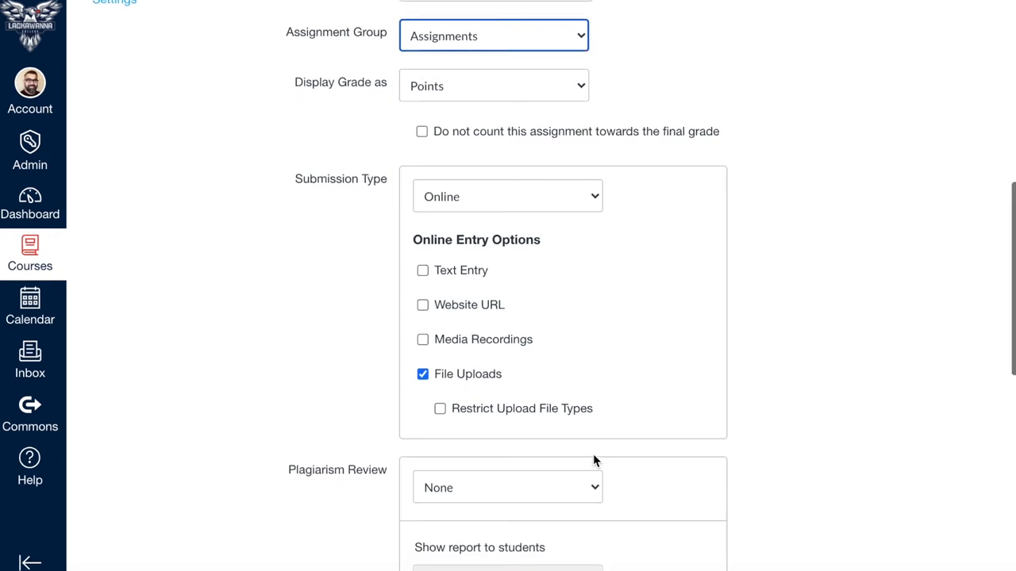
{"action": "scroll", "scroll_direction": "down", "scroll_amount": 3}
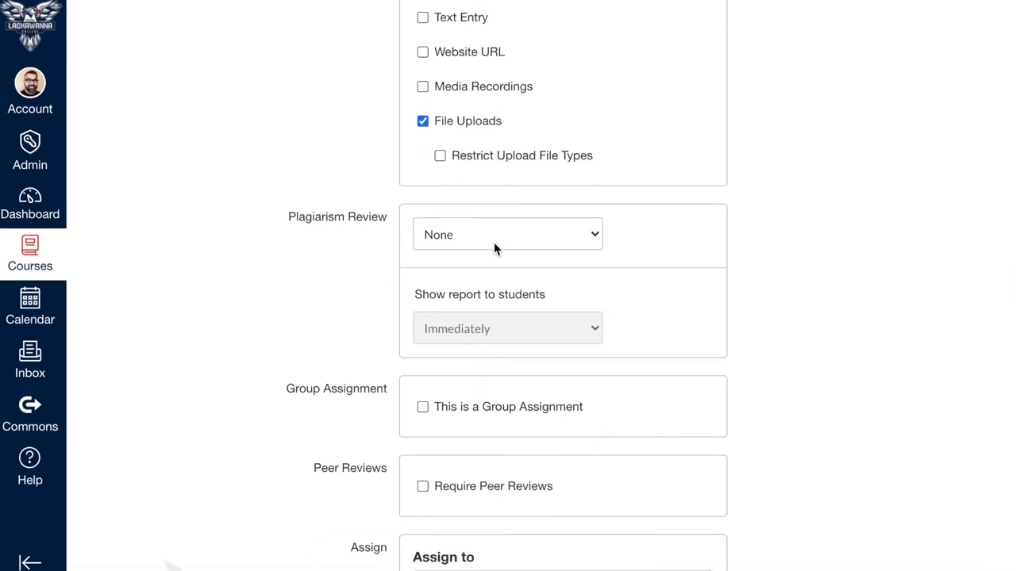
{"action": "left_click", "coordinate": [507, 234]}
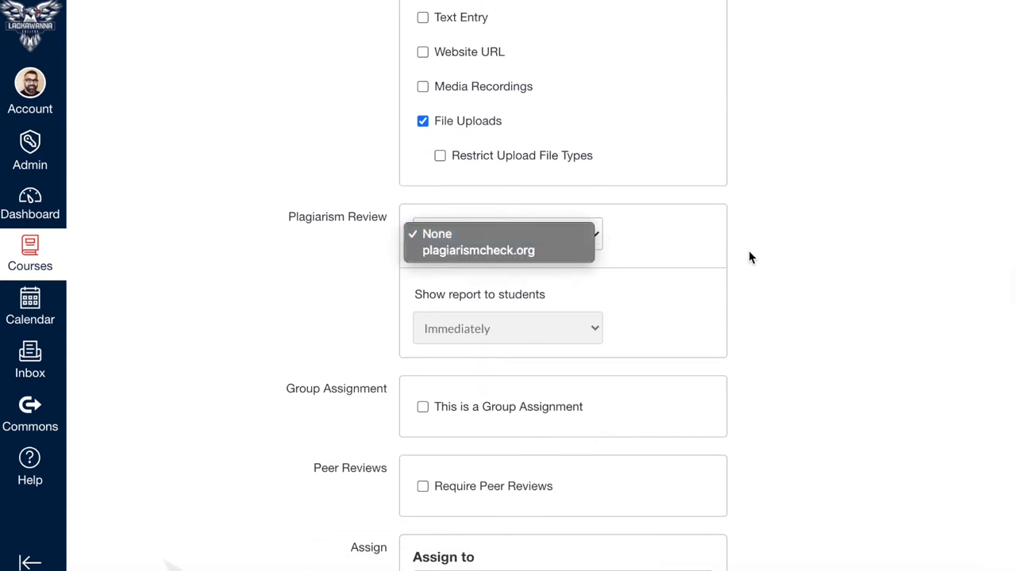
{"action": "scroll", "scroll_direction": "down", "scroll_amount": 3}
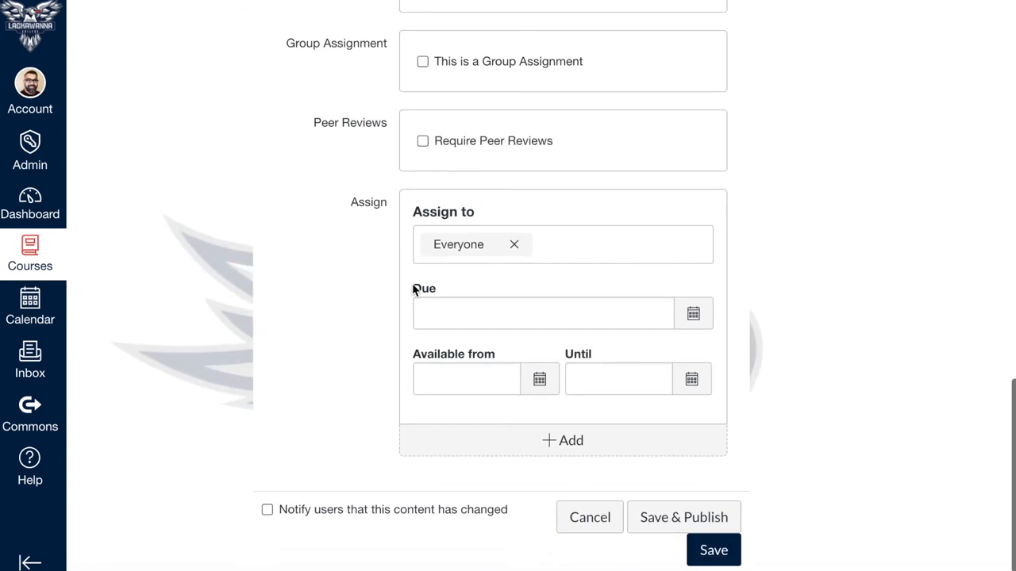
{"action": "mouse_move", "coordinate": [702, 374]}
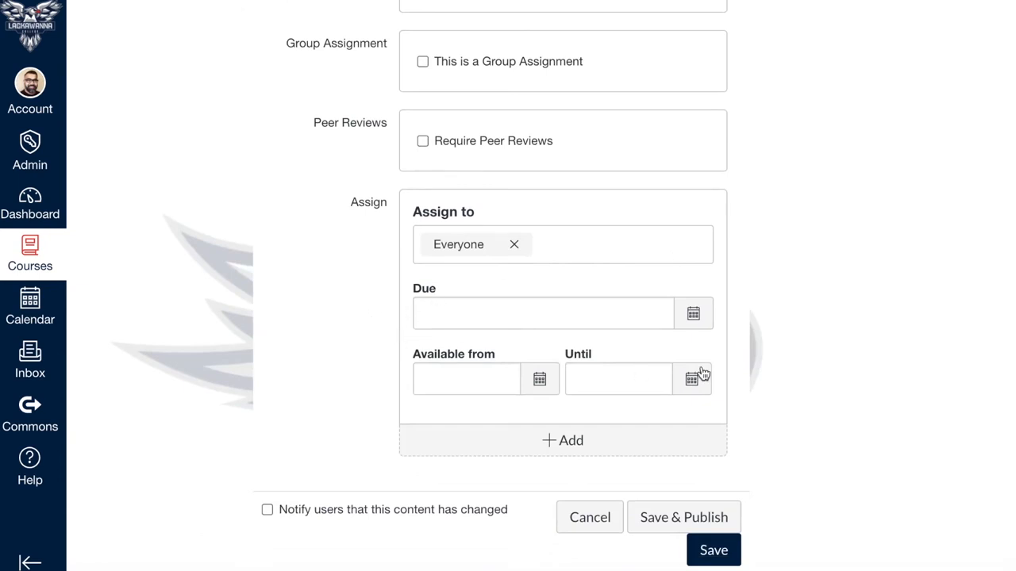
{"action": "mouse_move", "coordinate": [692, 315]}
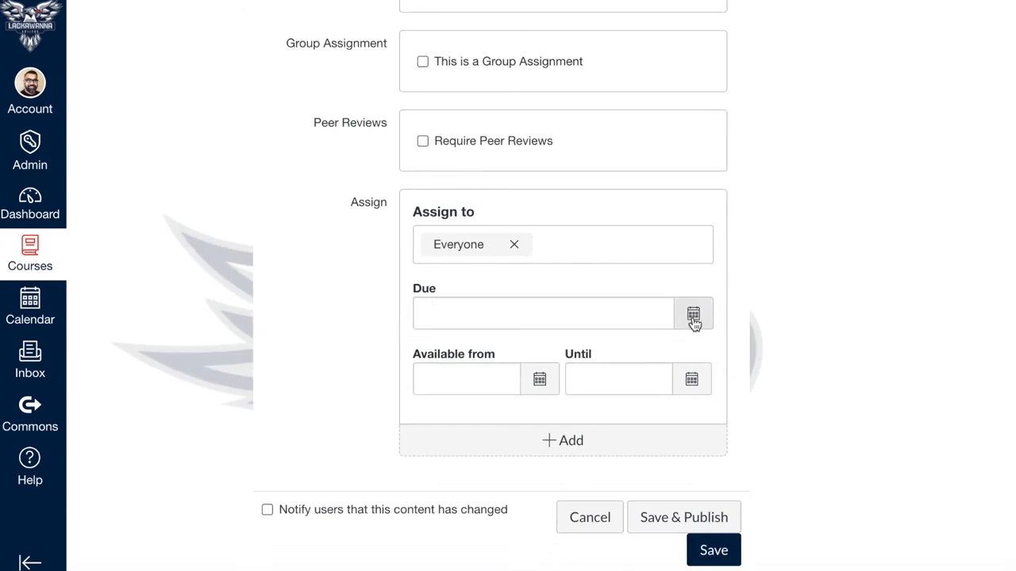
Save W1. Assignment (Rename) with no due or availability dates
{"action": "left_click", "coordinate": [694, 313]}
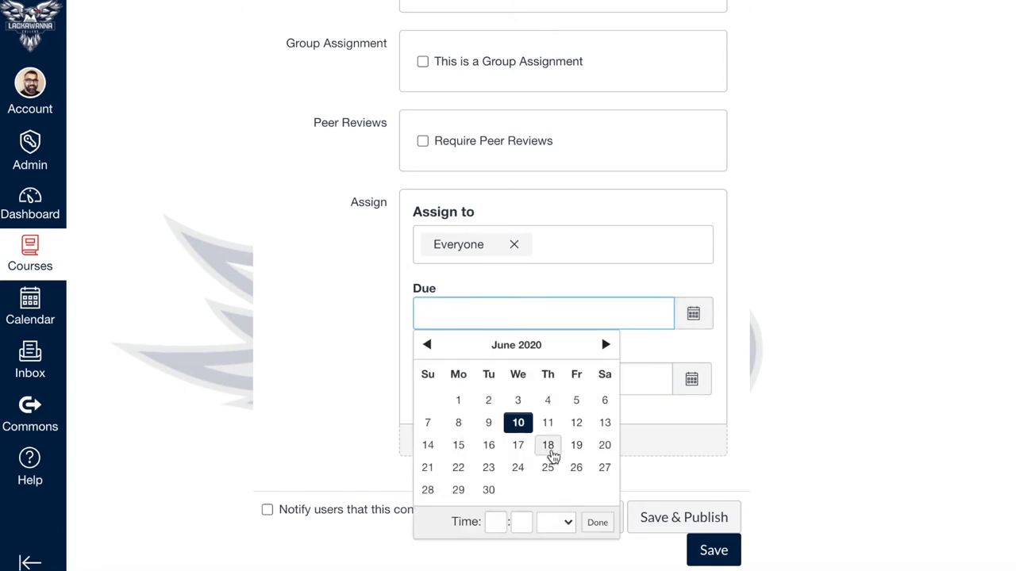
{"action": "mouse_move", "coordinate": [548, 459]}
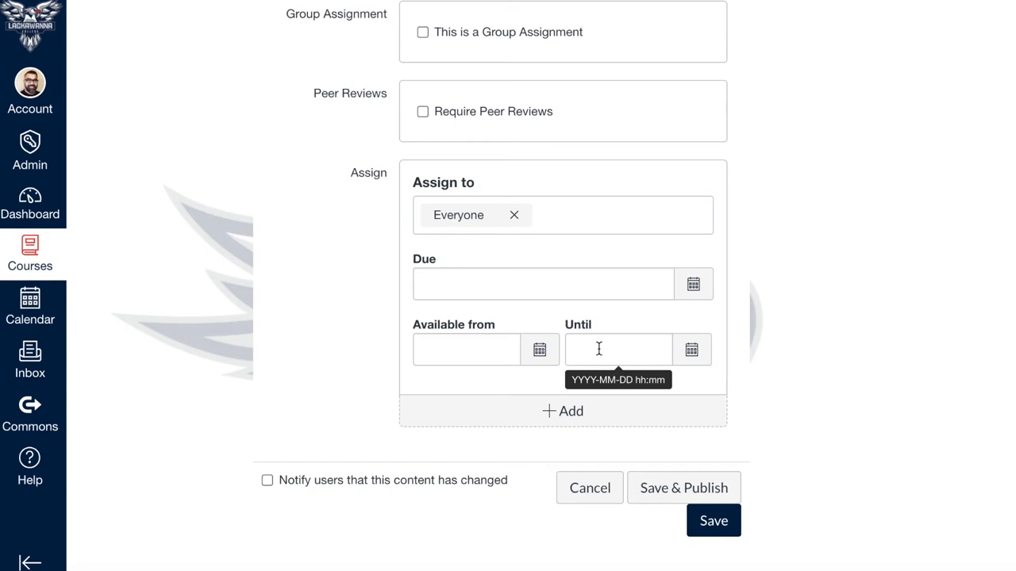
{"action": "mouse_move", "coordinate": [617, 334]}
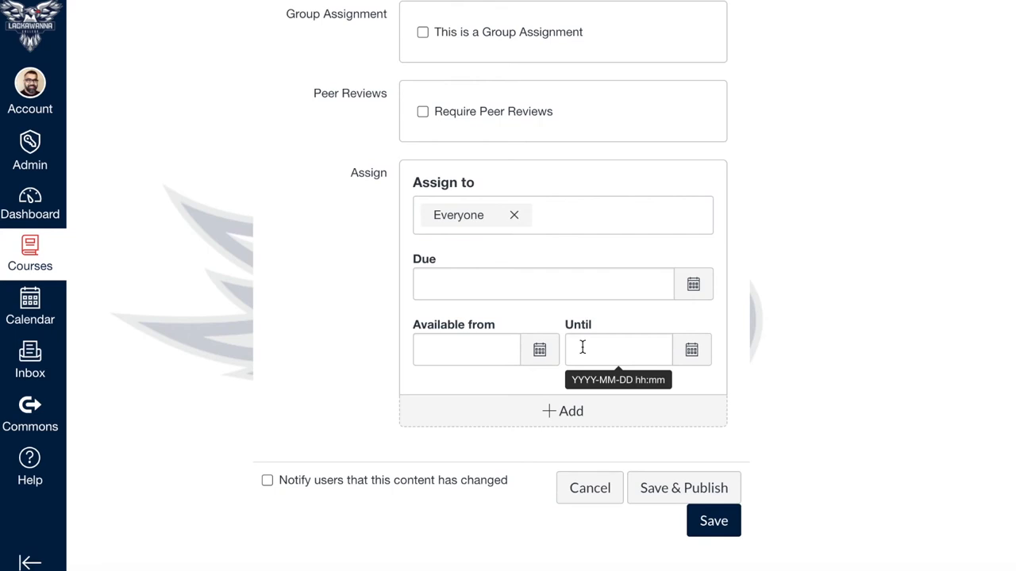
{"action": "mouse_move", "coordinate": [713, 521]}
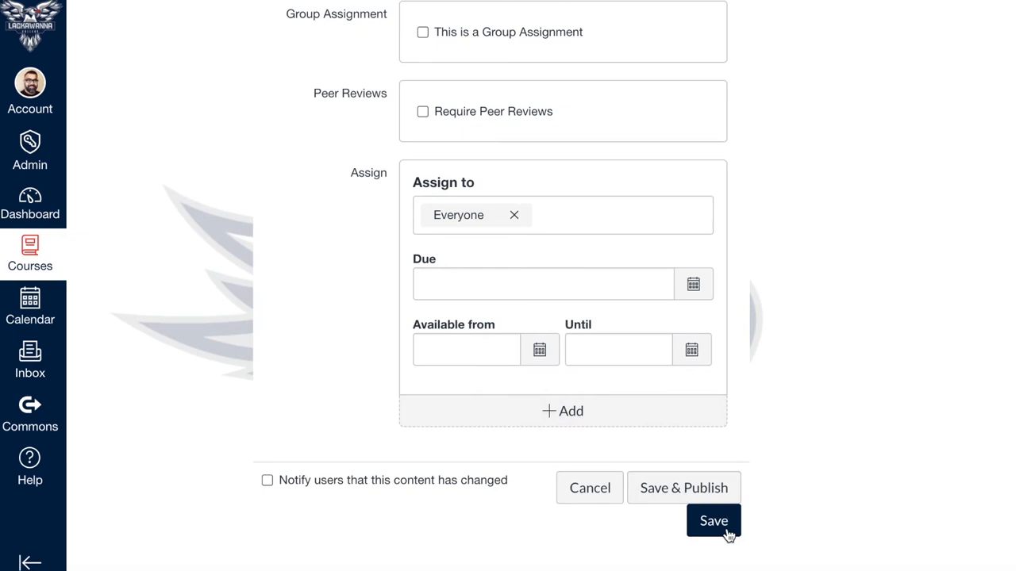
{"action": "left_click", "coordinate": [712, 521]}
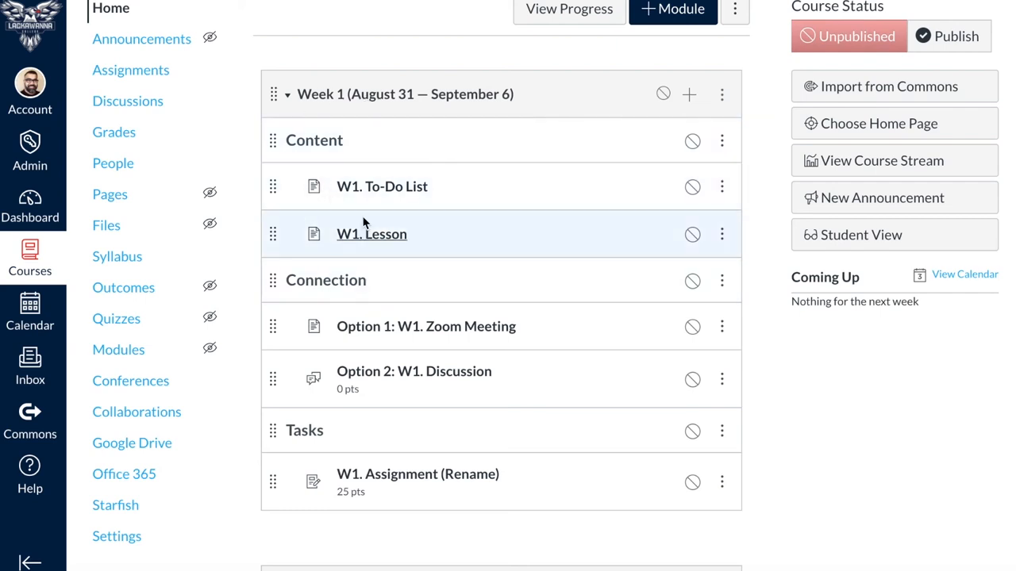
{"action": "mouse_move", "coordinate": [392, 279]}
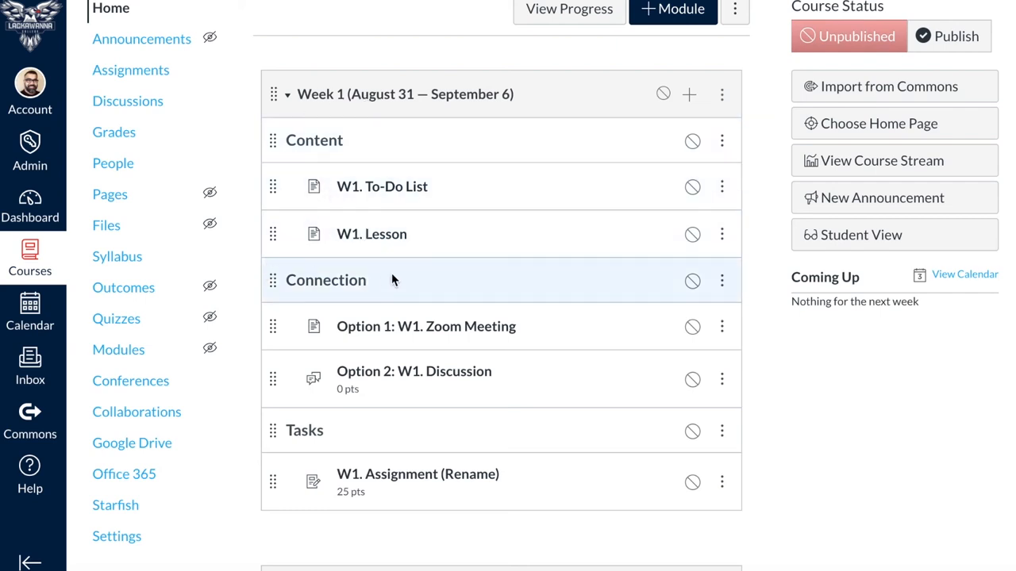
{"action": "mouse_move", "coordinate": [678, 100]}
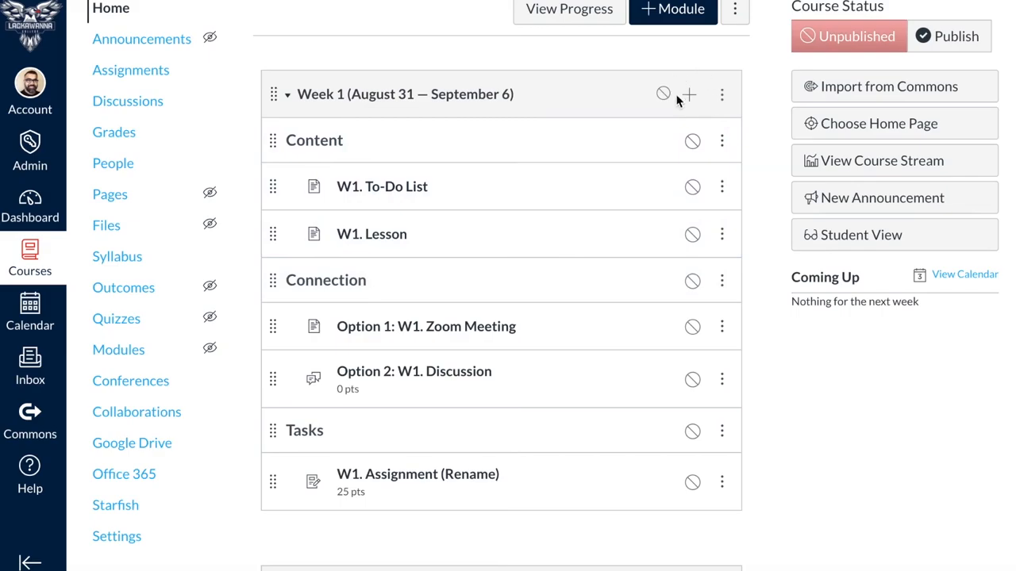
{"action": "left_click", "coordinate": [686, 95]}
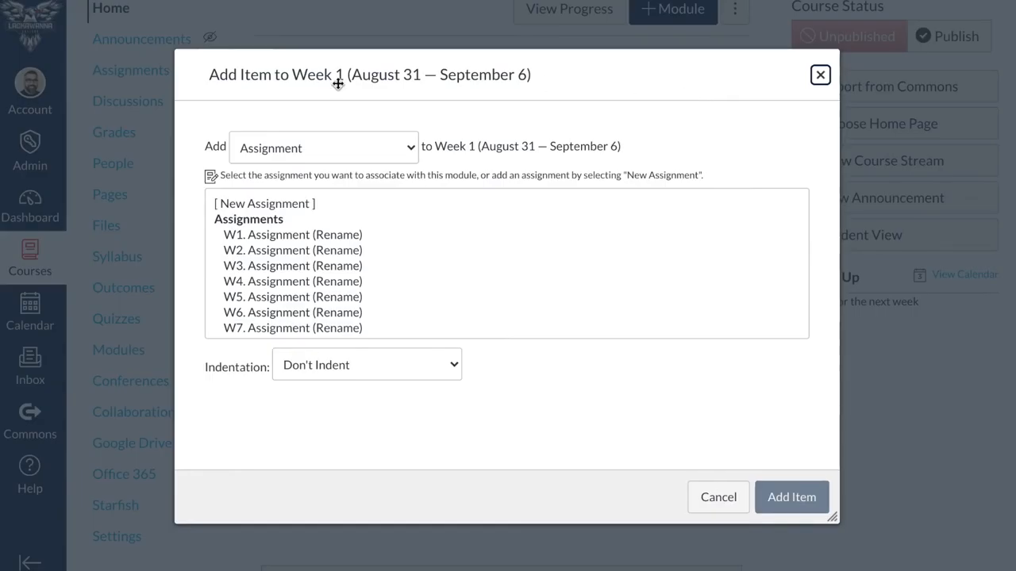
{"action": "mouse_move", "coordinate": [381, 141]}
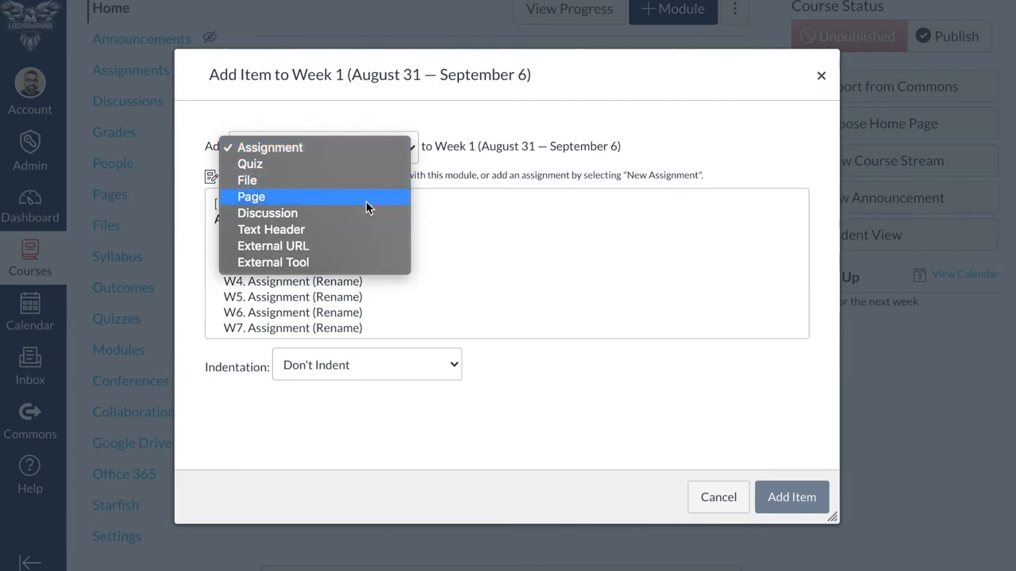
{"action": "mouse_move", "coordinate": [267, 213]}
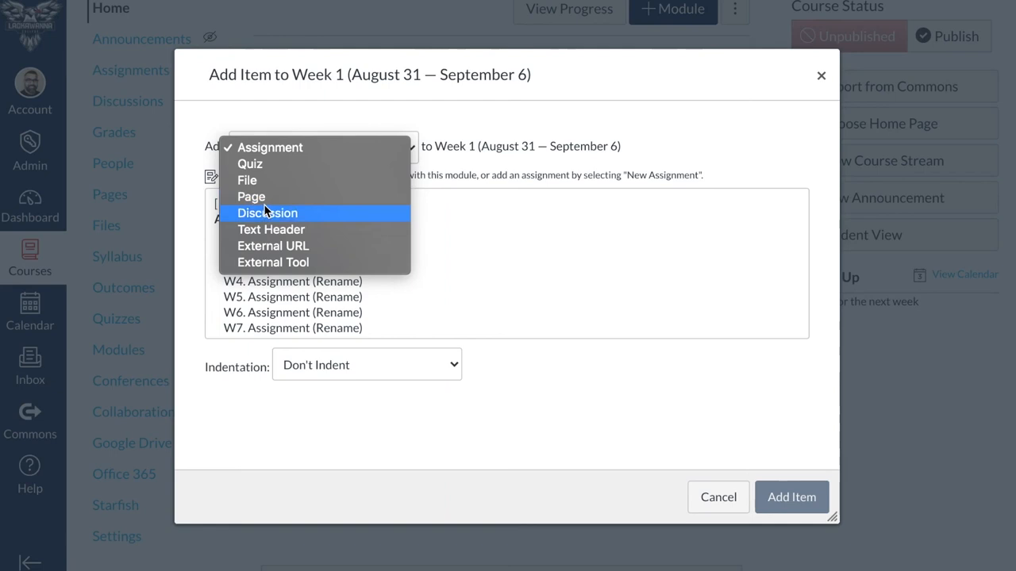
{"action": "mouse_move", "coordinate": [251, 196]}
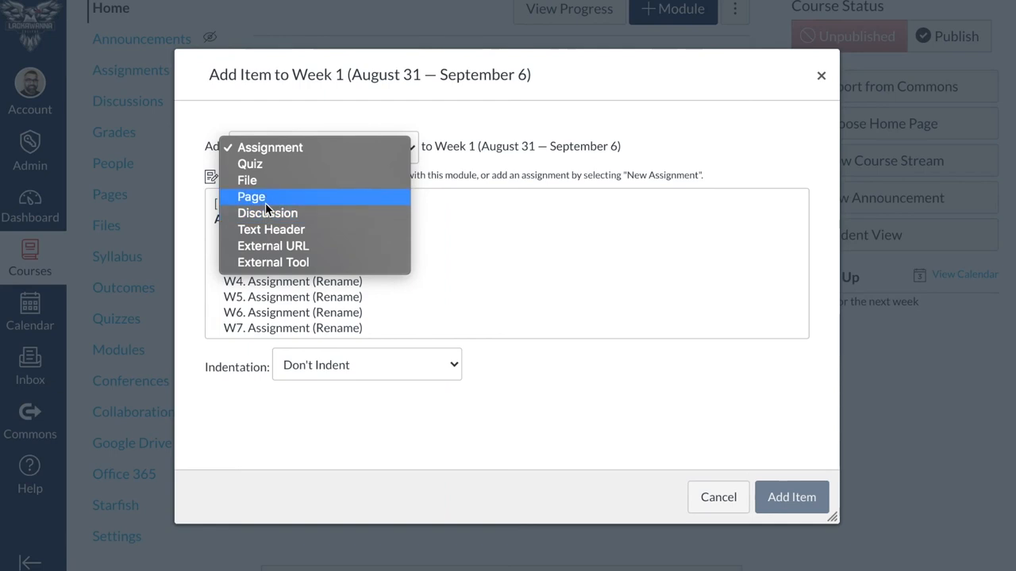
{"action": "left_click", "coordinate": [246, 181]}
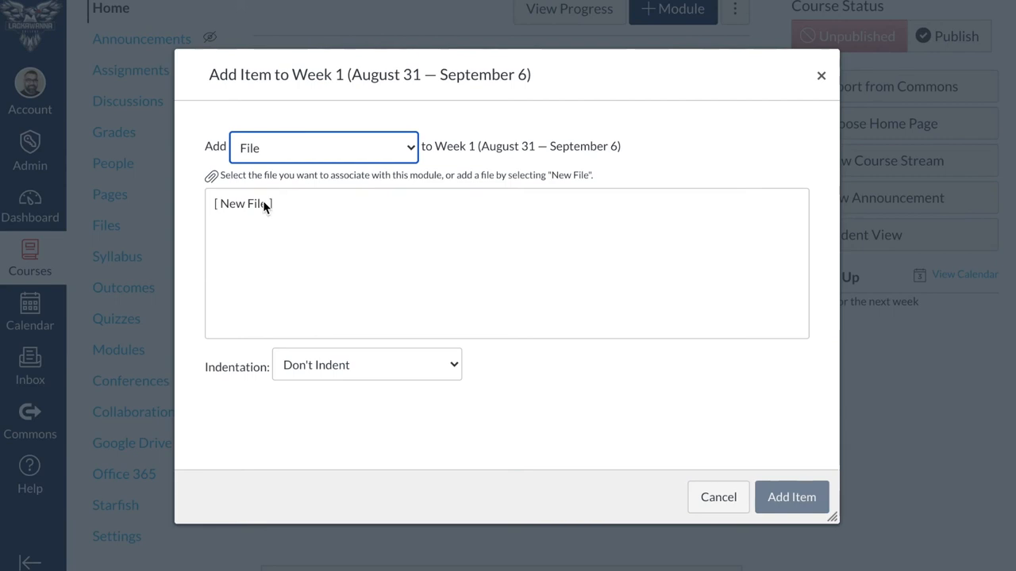
{"action": "mouse_move", "coordinate": [300, 193]}
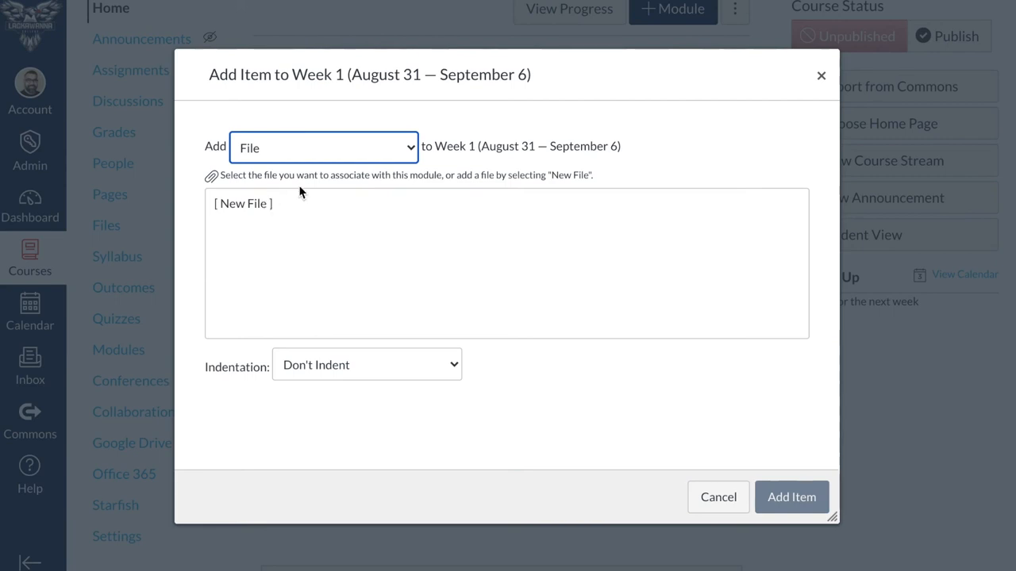
{"action": "left_click", "coordinate": [717, 497]}
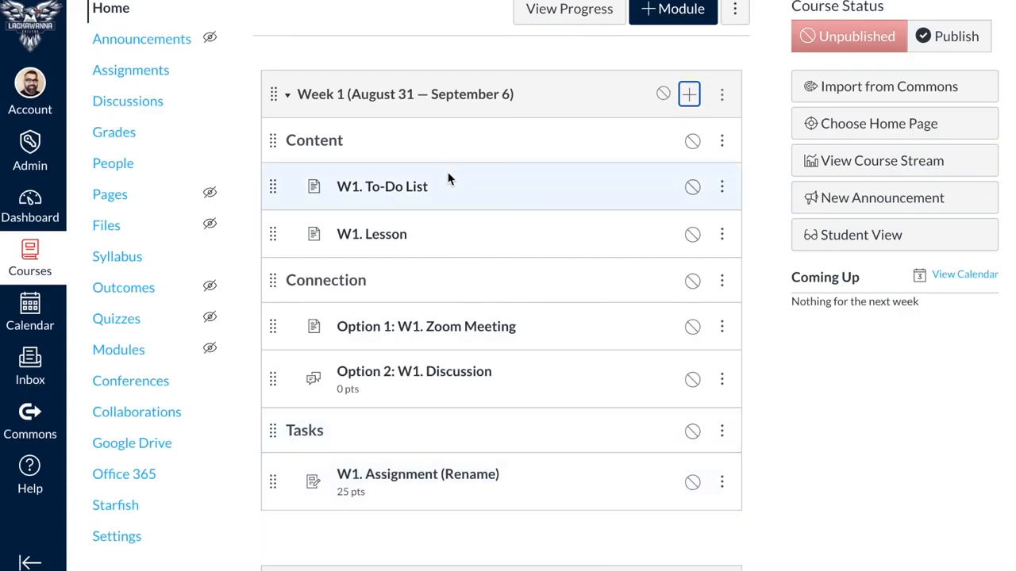
{"action": "mouse_move", "coordinate": [429, 327]}
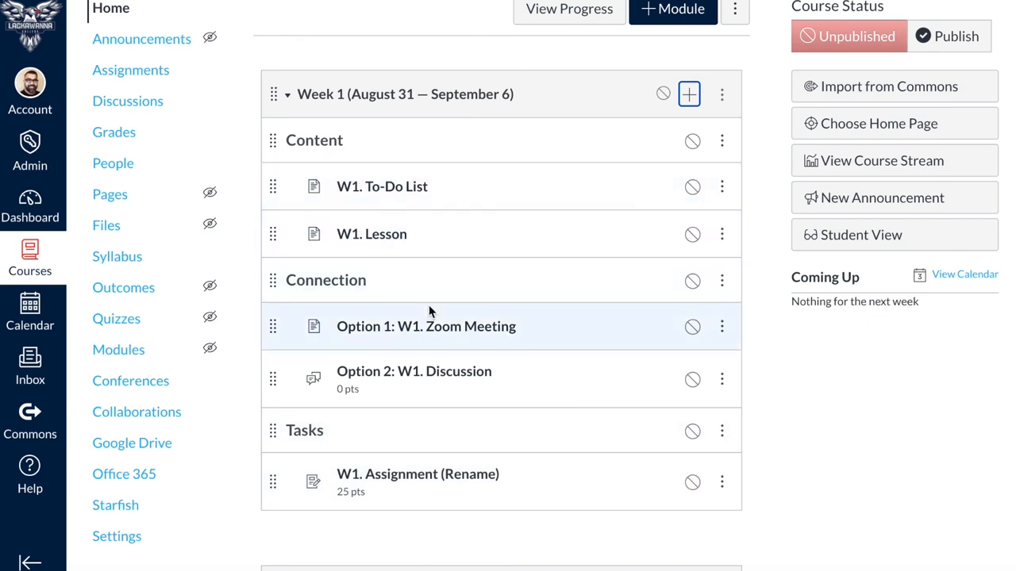
{"action": "mouse_move", "coordinate": [675, 103]}
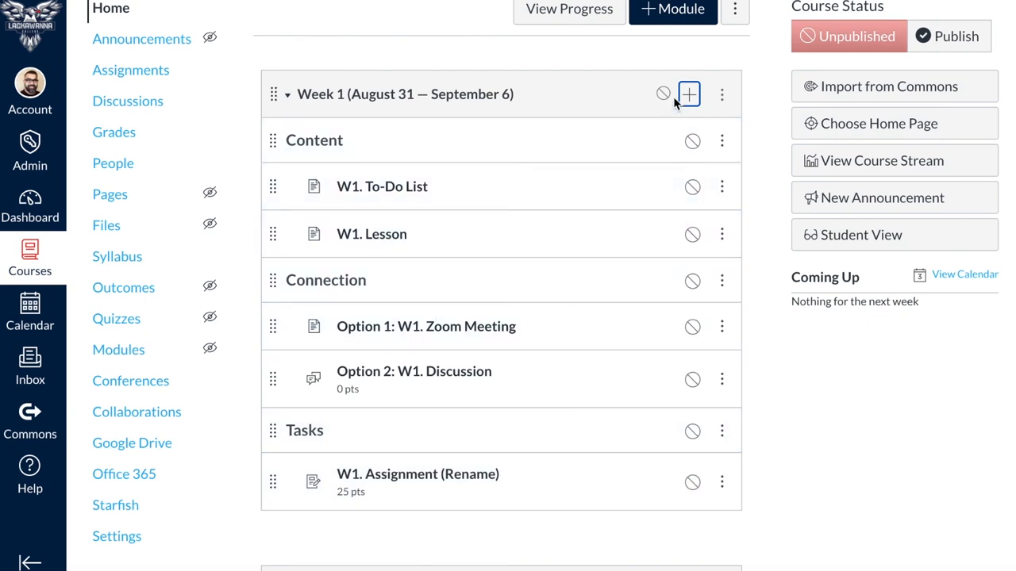
{"action": "mouse_move", "coordinate": [691, 140]}
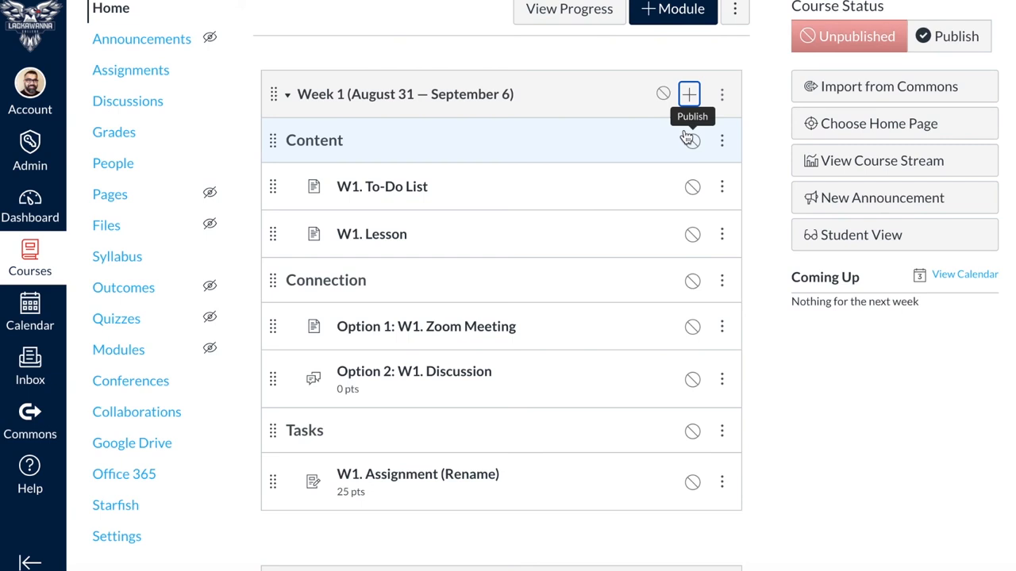
{"action": "mouse_move", "coordinate": [688, 93]}
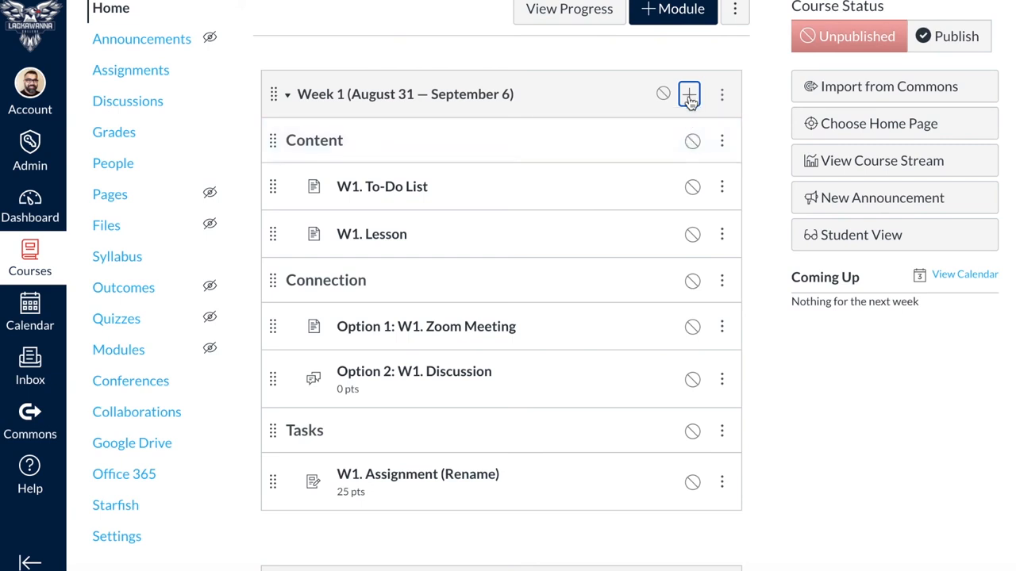
Add a new quiz named 'Chapter 1 Quiz' to Week 1 under Tasks
{"action": "left_click", "coordinate": [688, 94]}
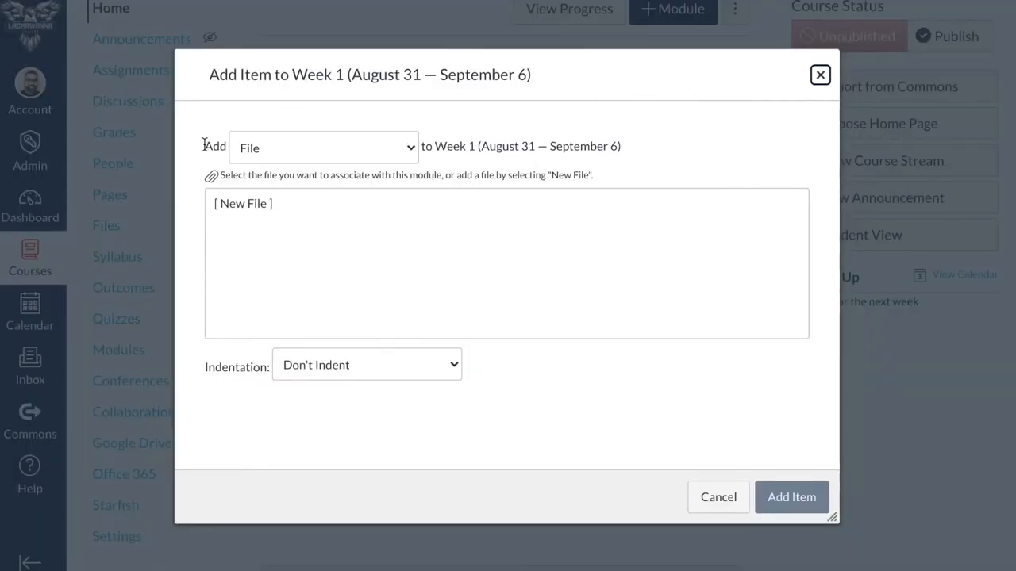
{"action": "left_click", "coordinate": [323, 147]}
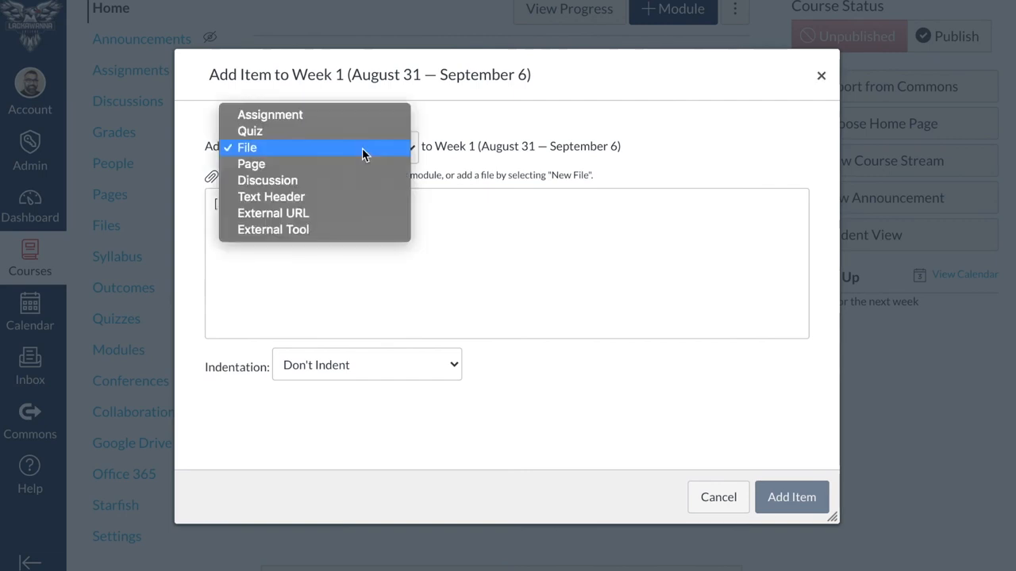
{"action": "left_click", "coordinate": [250, 131]}
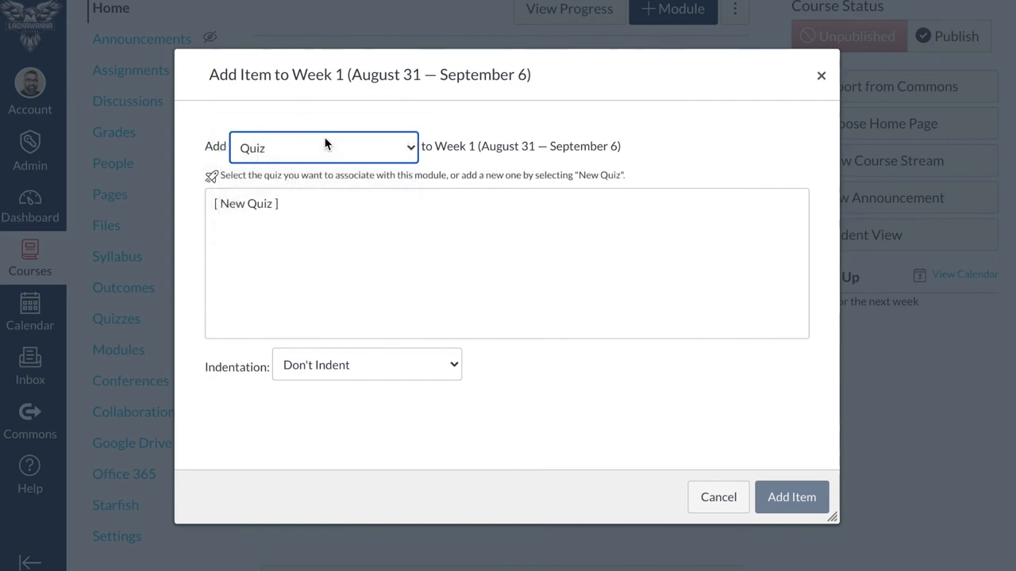
{"action": "left_click", "coordinate": [245, 203]}
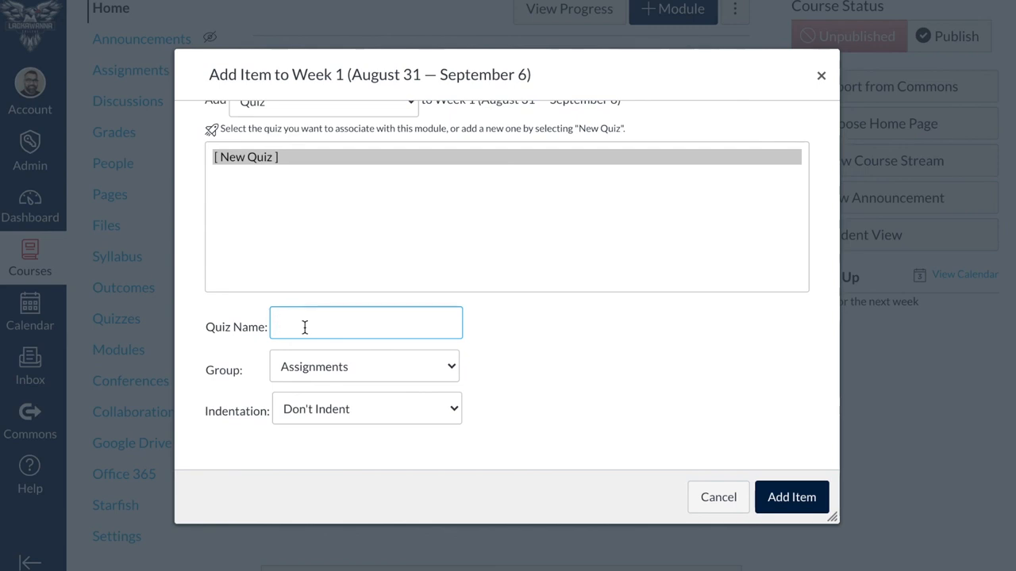
{"action": "type", "text": "Chapter 1"}
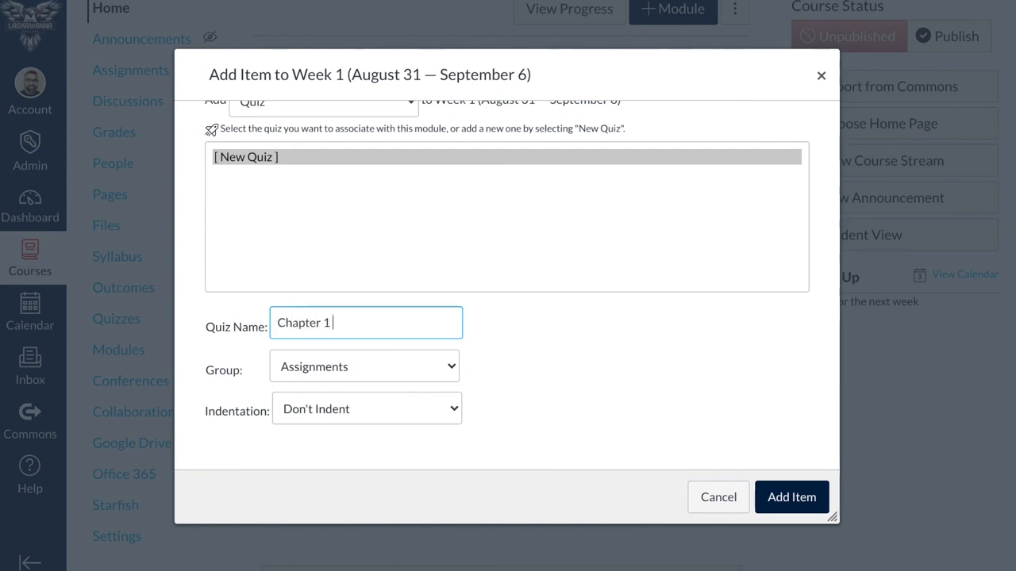
{"action": "type", "text": "Quiz"}
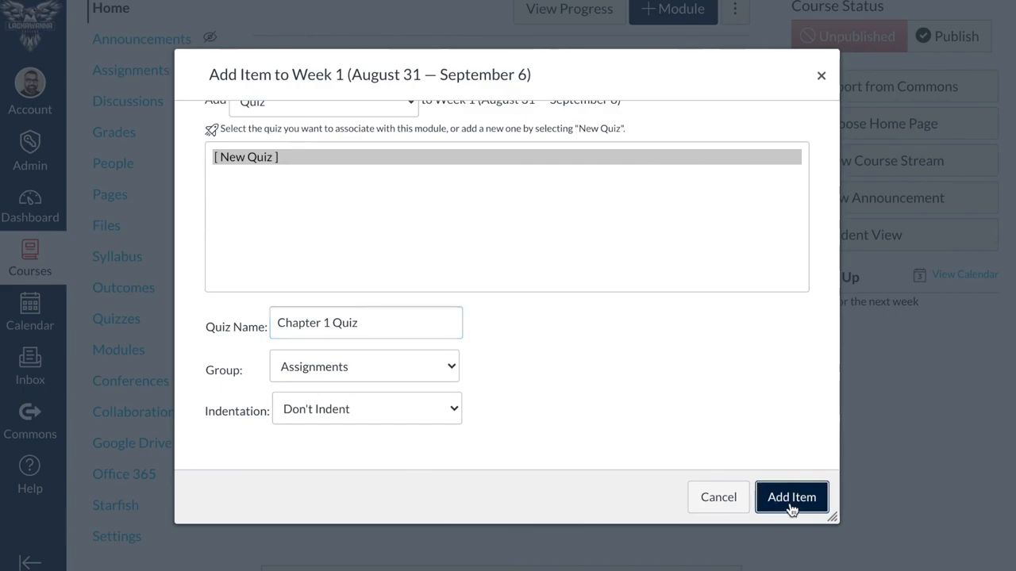
{"action": "left_click", "coordinate": [790, 497]}
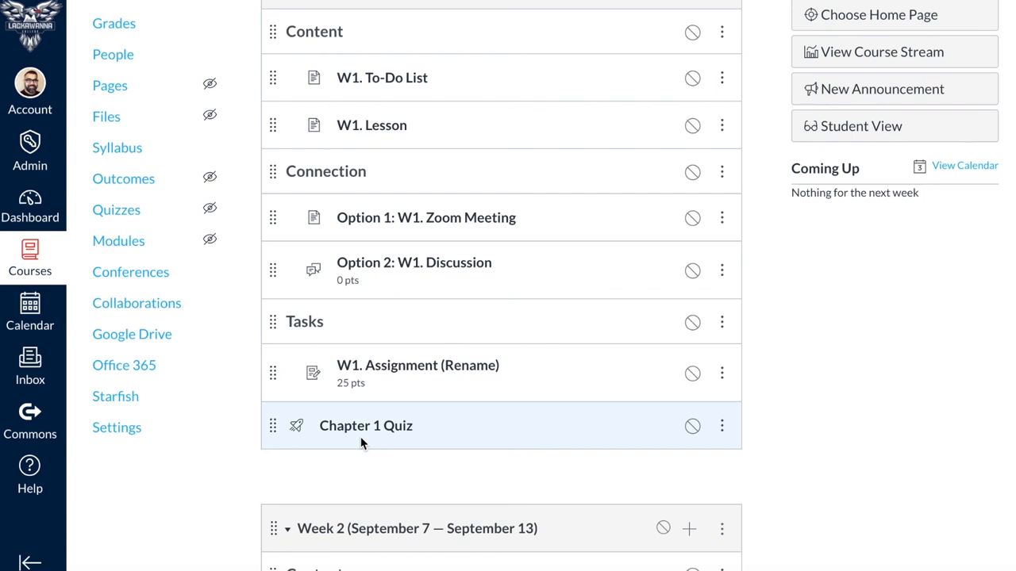
{"action": "scroll", "scroll_direction": "up", "scroll_amount": 3}
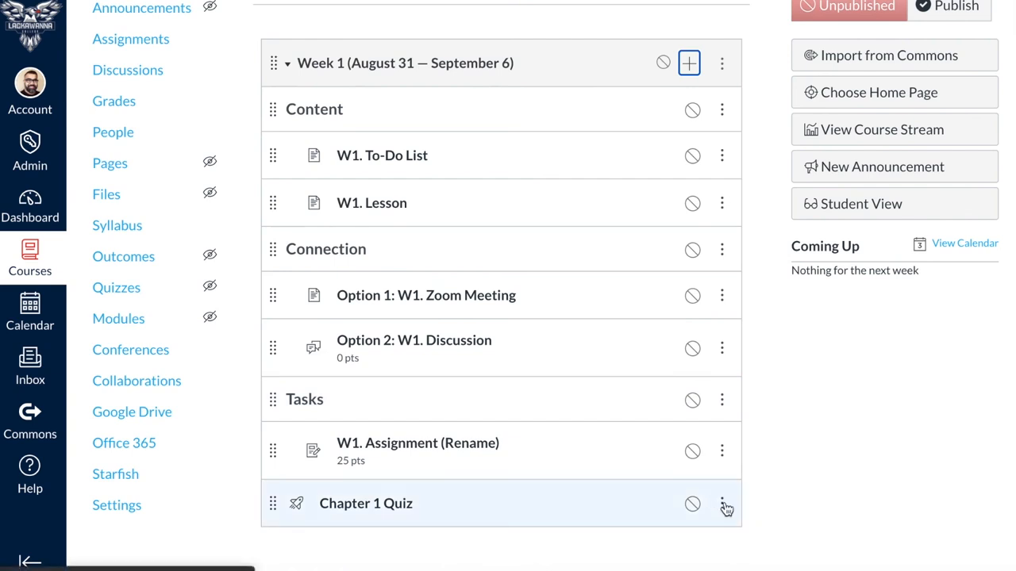
{"action": "mouse_move", "coordinate": [623, 350]}
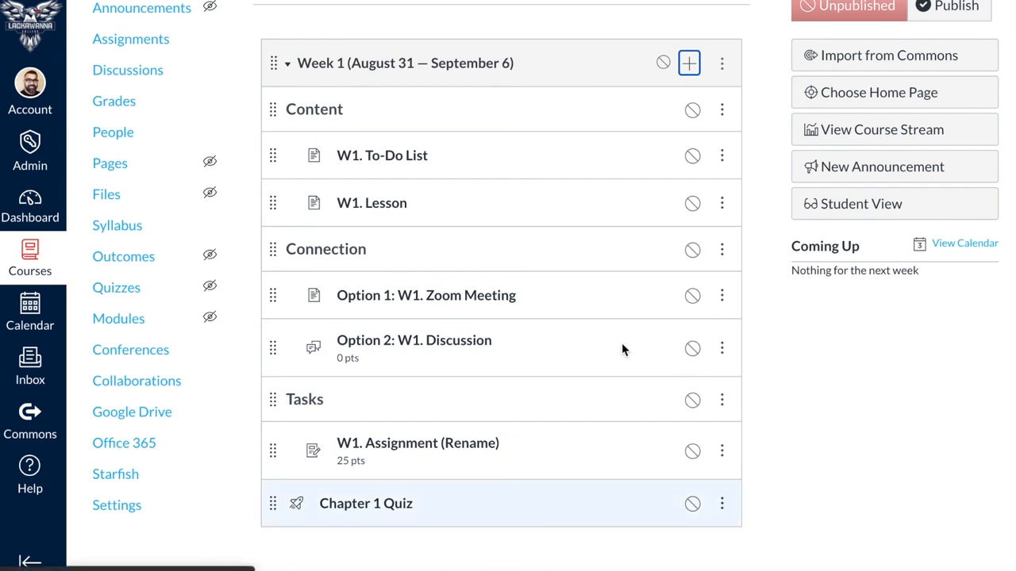
{"action": "mouse_move", "coordinate": [456, 264]}
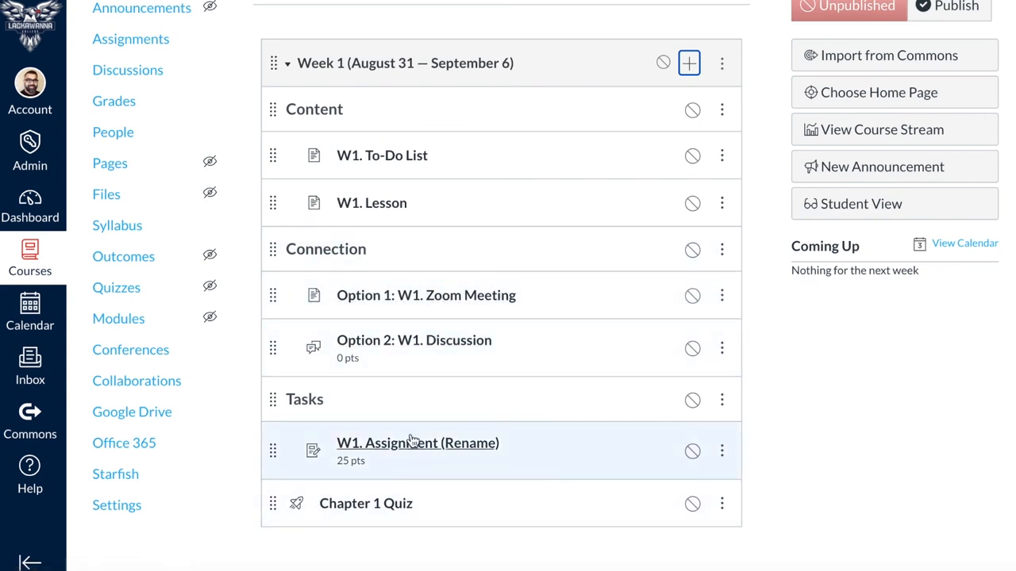
{"action": "mouse_move", "coordinate": [403, 473]}
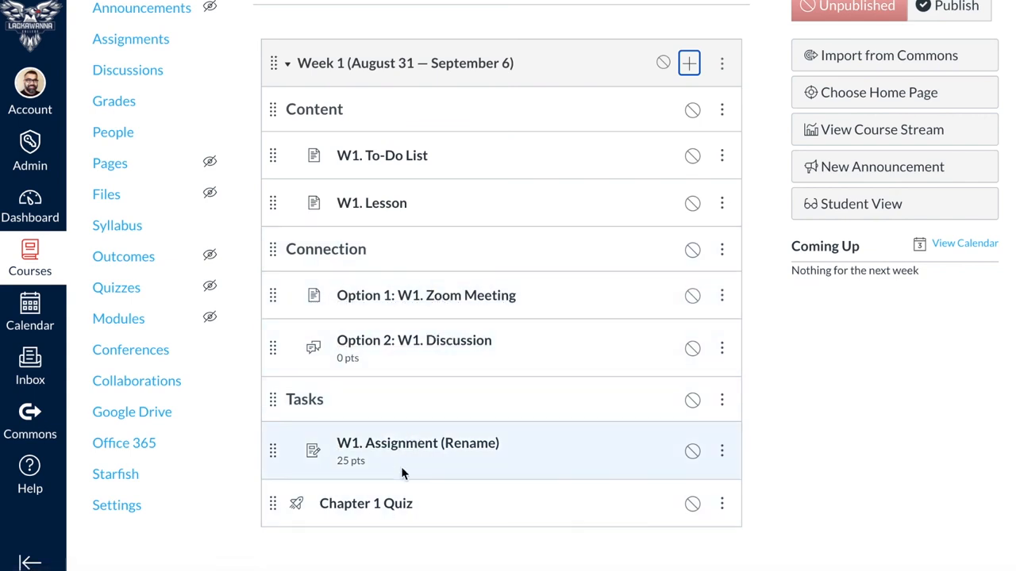
{"action": "mouse_move", "coordinate": [443, 249]}
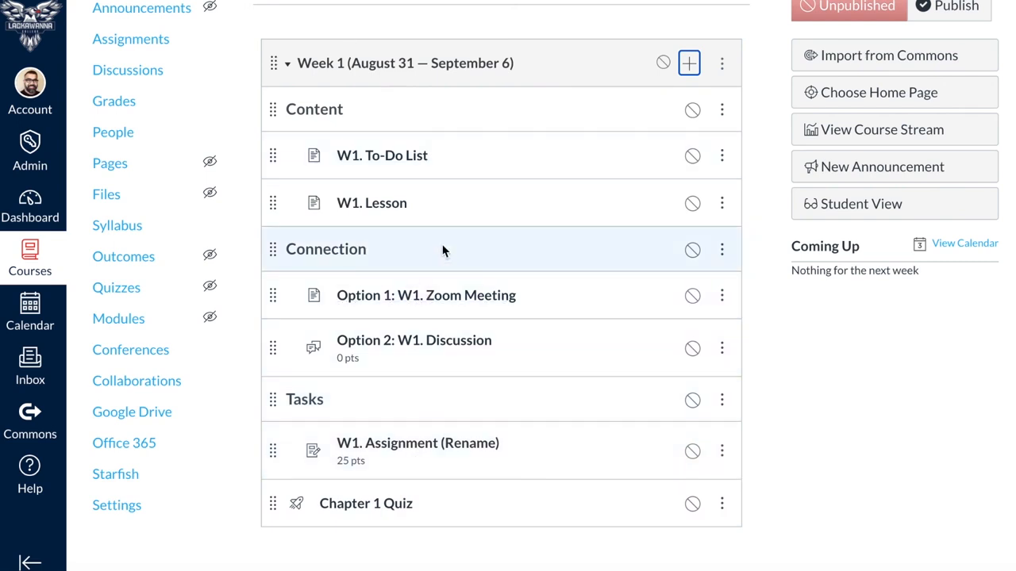
{"action": "mouse_move", "coordinate": [654, 350]}
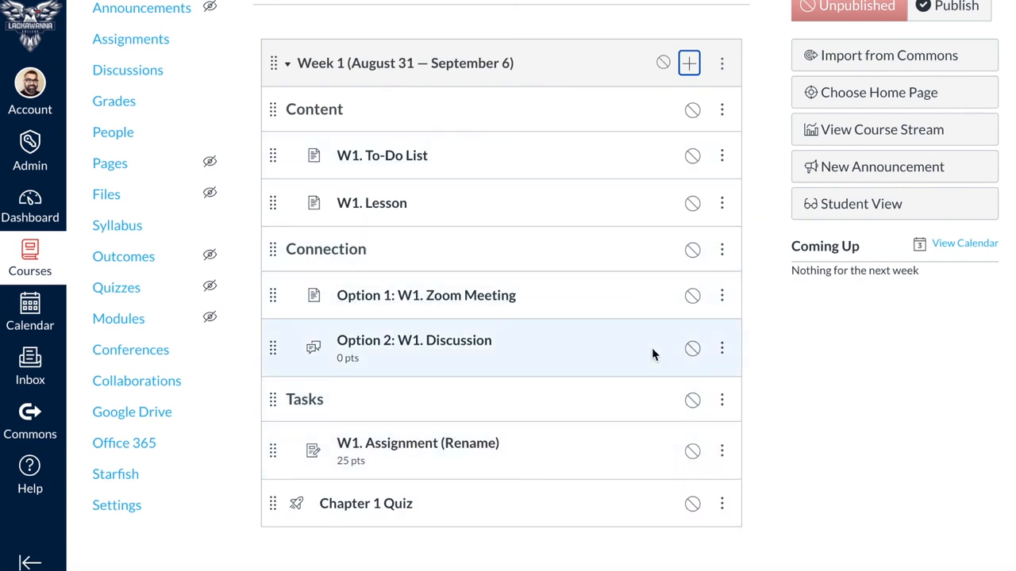
{"action": "mouse_move", "coordinate": [743, 358]}
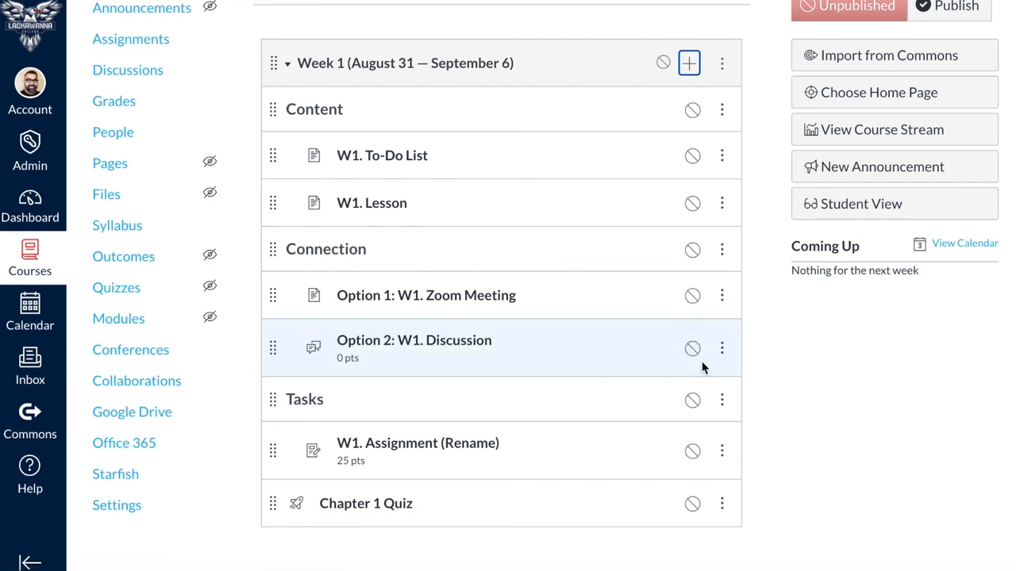
{"action": "mouse_move", "coordinate": [692, 349]}
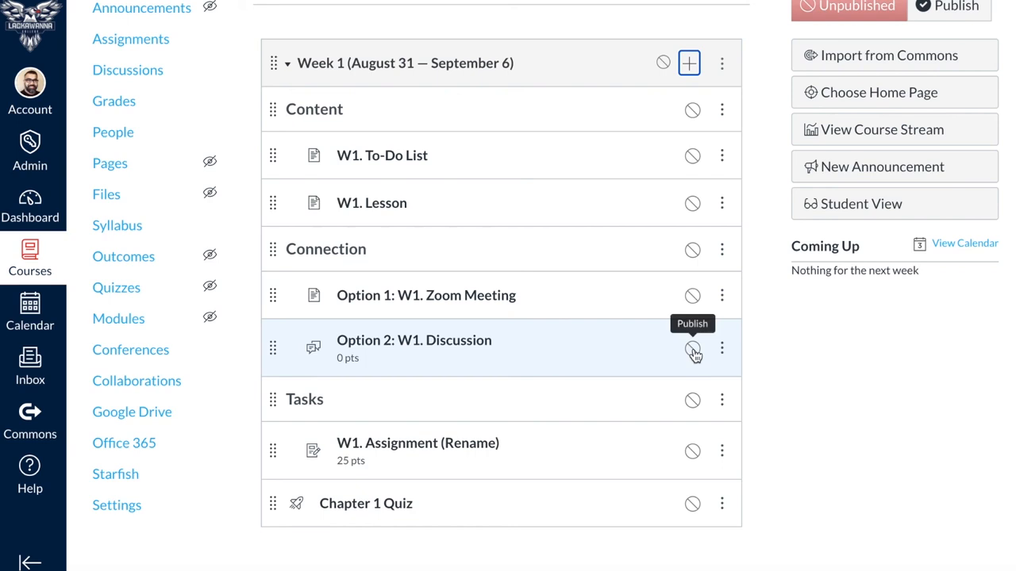